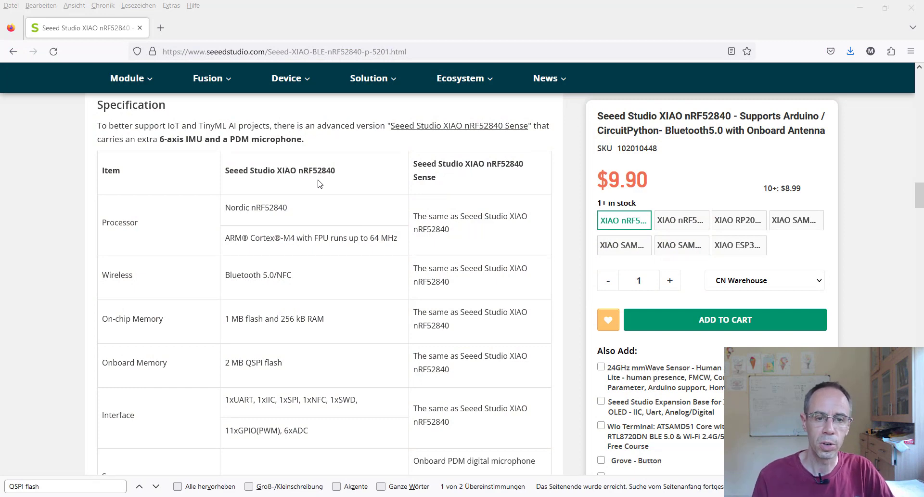
mouse_move(423, 177)
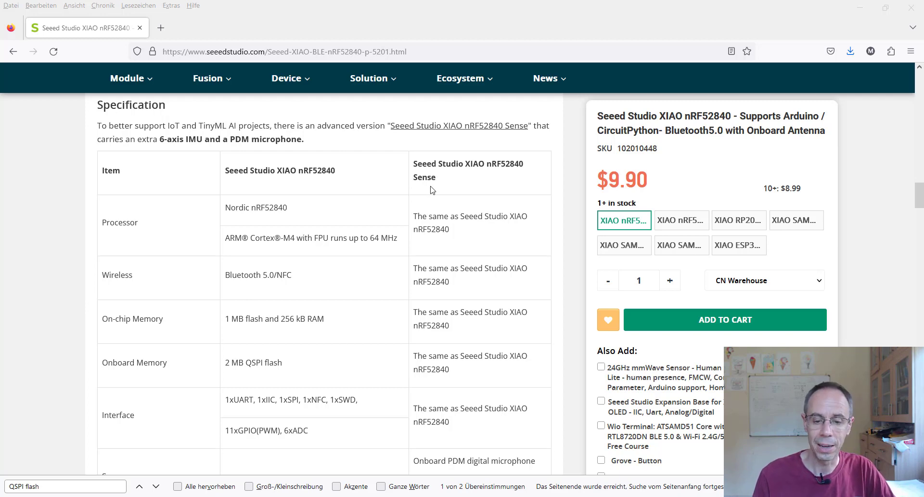
- Zoom the schematic from 200% to 600% on the BQ25100 charger with its ISET and NTC resistors
scroll(down, 3)
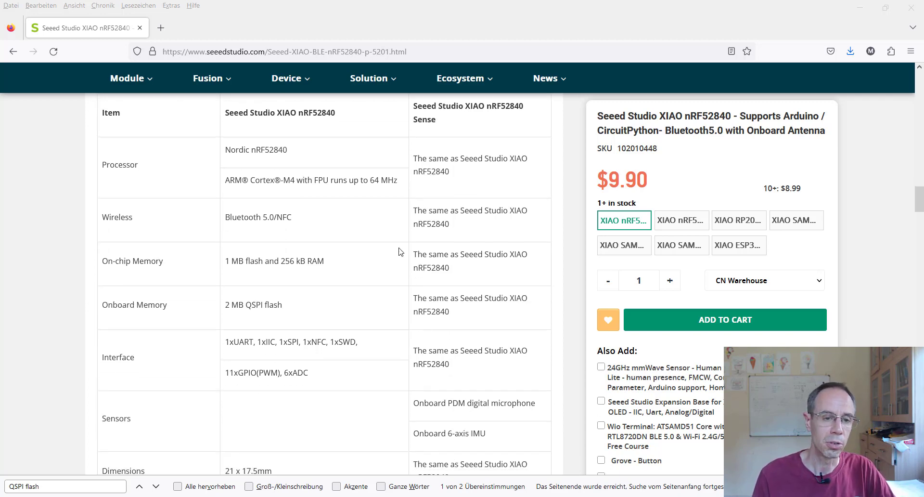
mouse_move(326, 188)
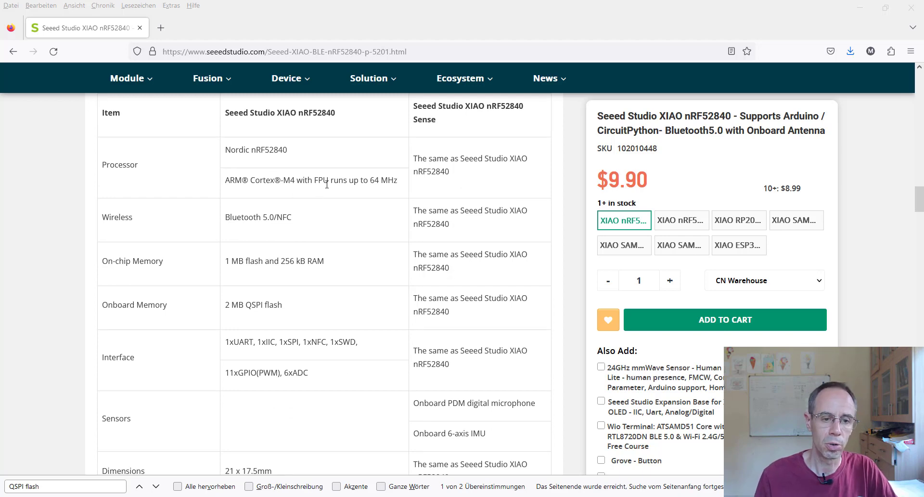
mouse_move(274, 166)
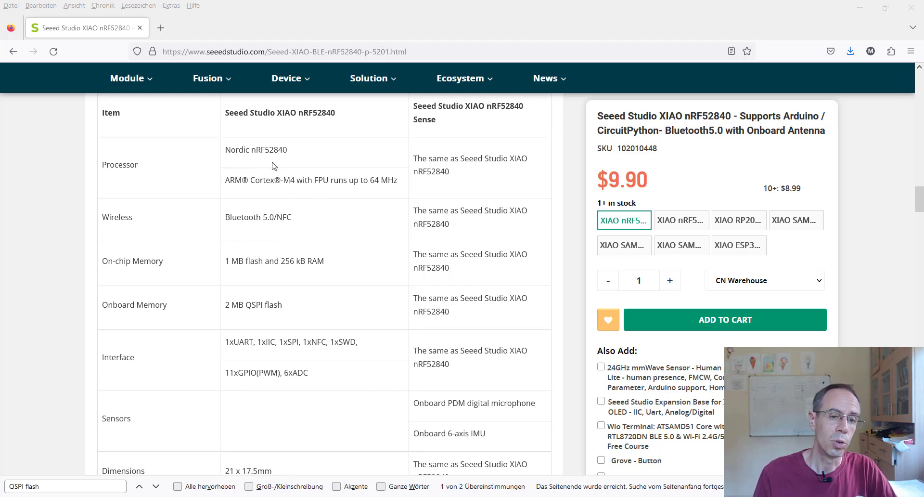
mouse_move(262, 161)
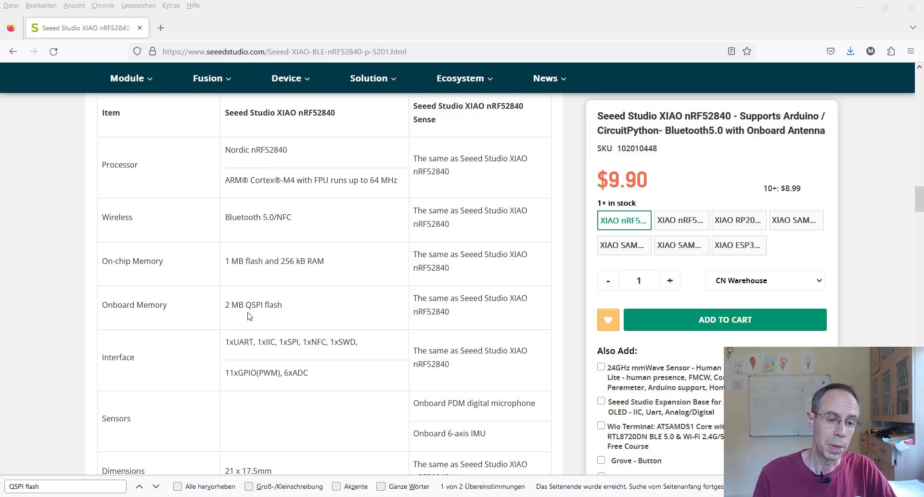
mouse_move(251, 310)
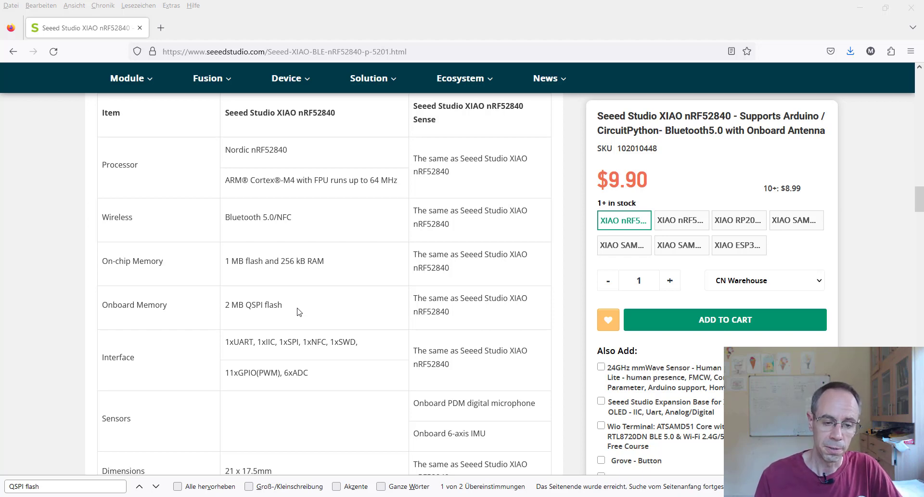
mouse_move(293, 313)
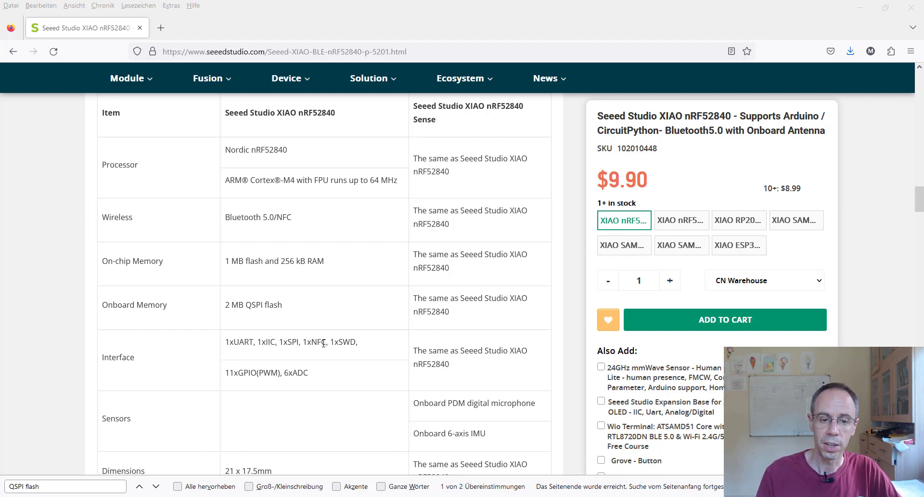
mouse_move(356, 343)
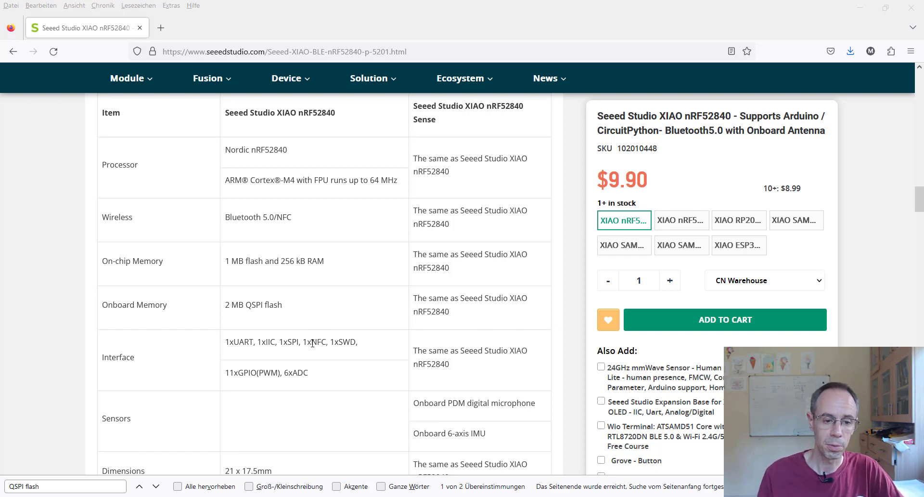
mouse_move(307, 365)
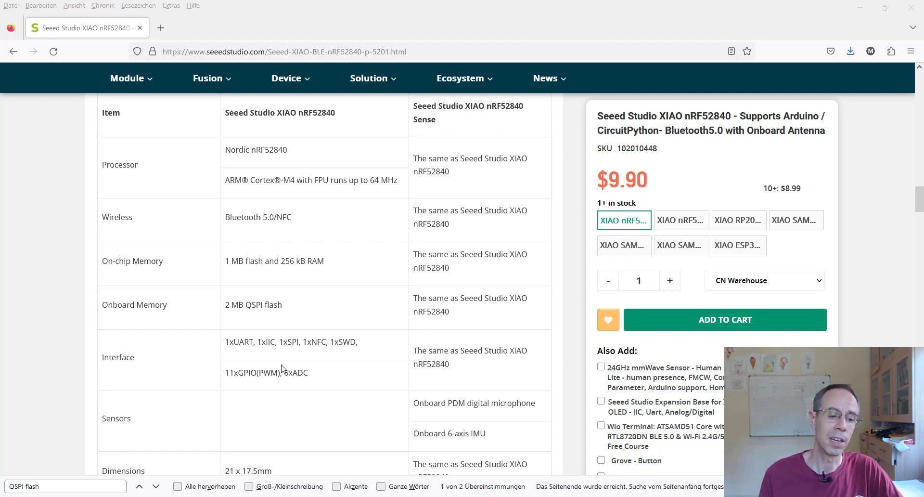
scroll(down, 3)
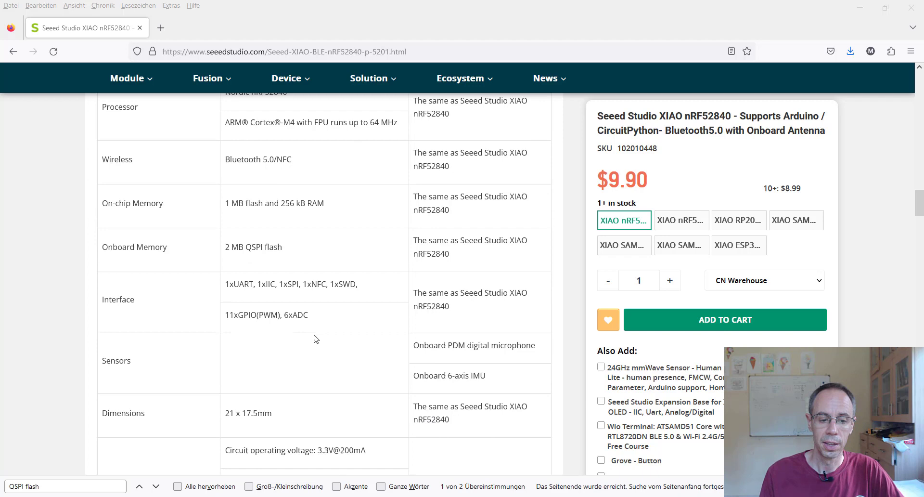
scroll(down, 3)
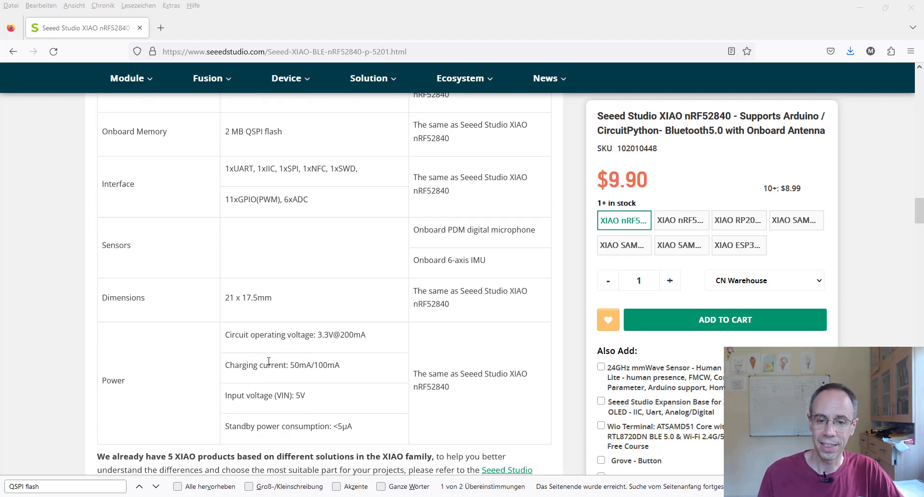
mouse_move(327, 349)
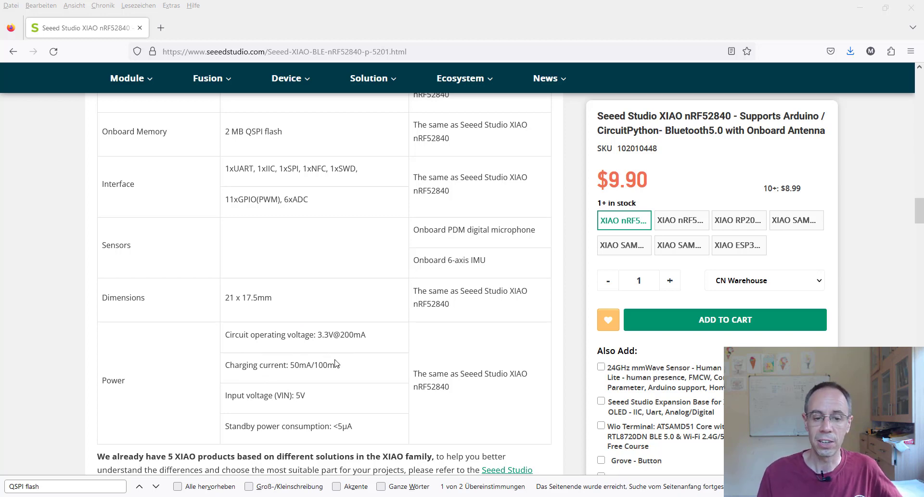
mouse_move(324, 383)
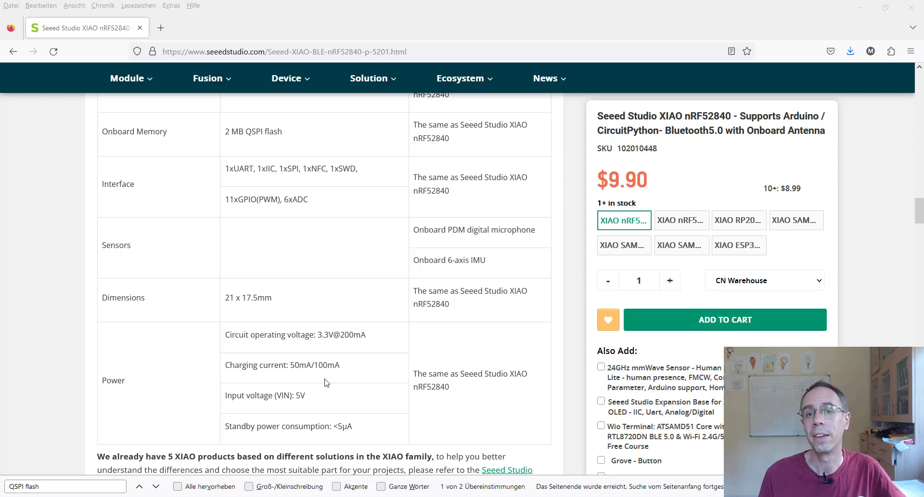
mouse_move(337, 358)
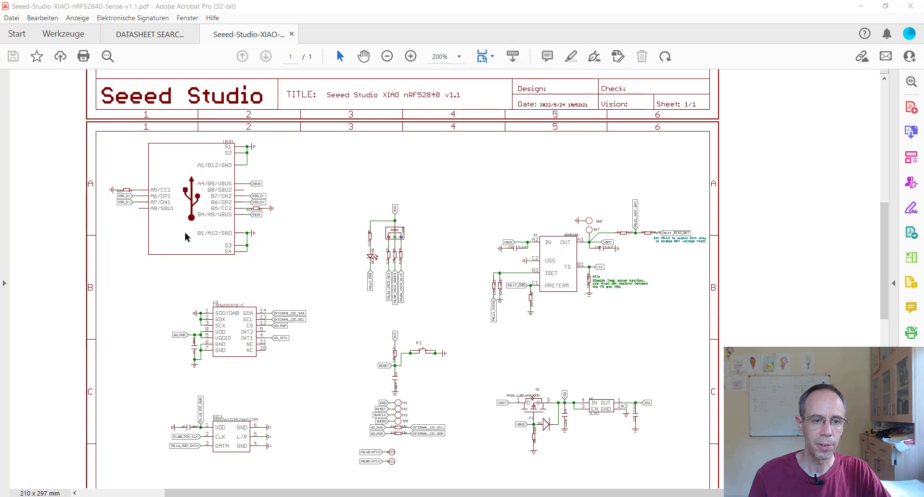
mouse_move(167, 179)
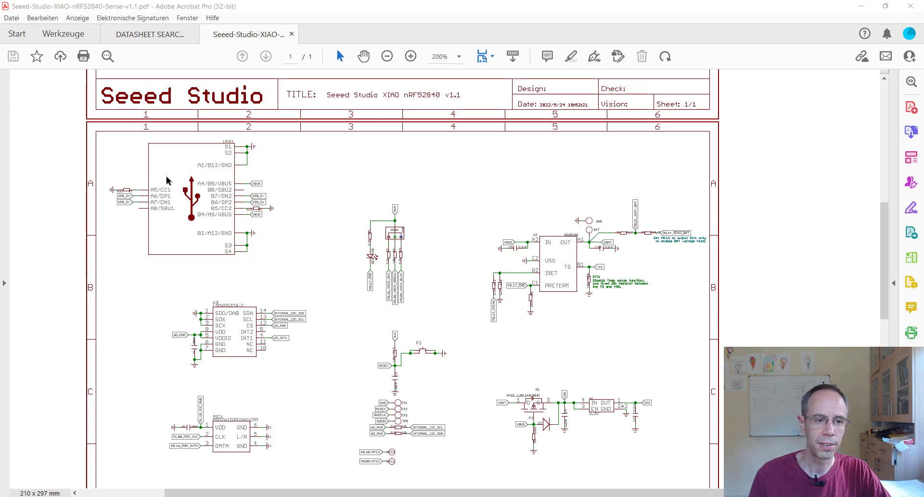
mouse_move(205, 307)
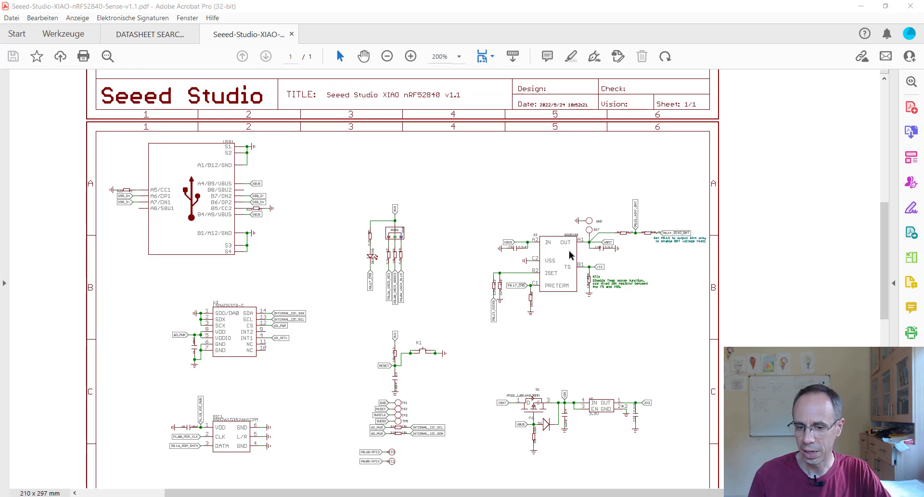
mouse_move(587, 262)
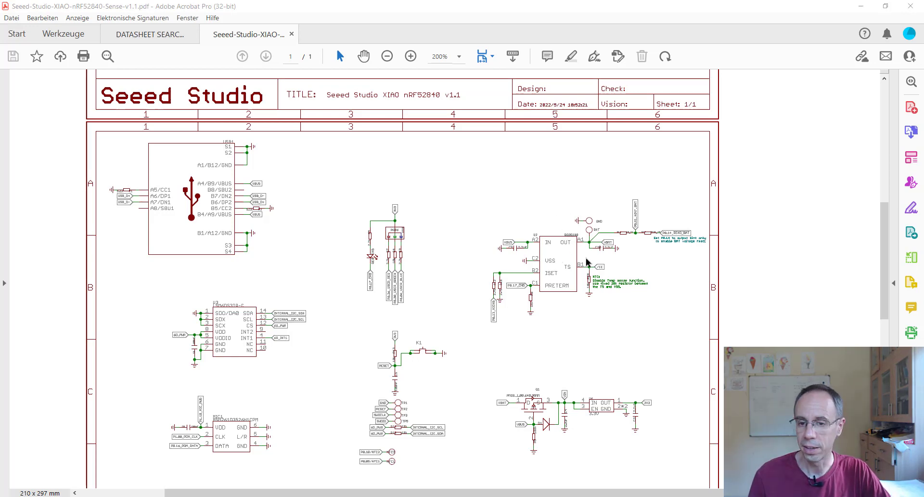
click(410, 56)
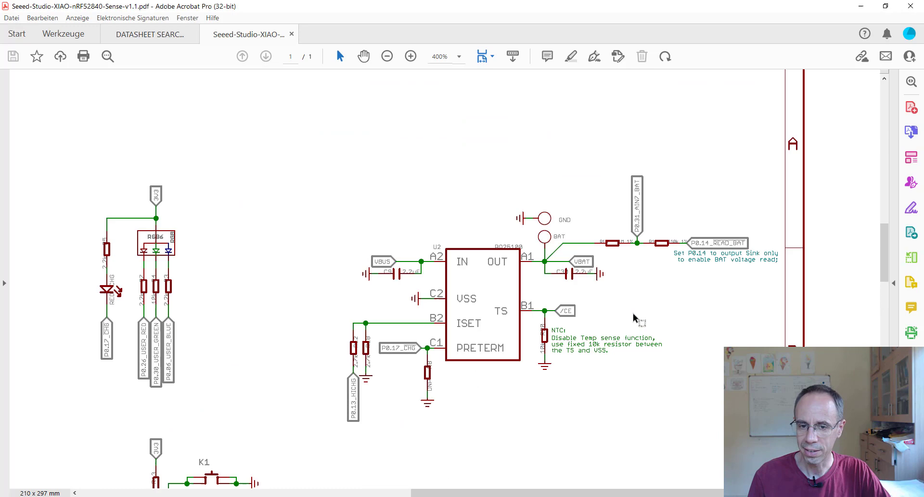
click(410, 56)
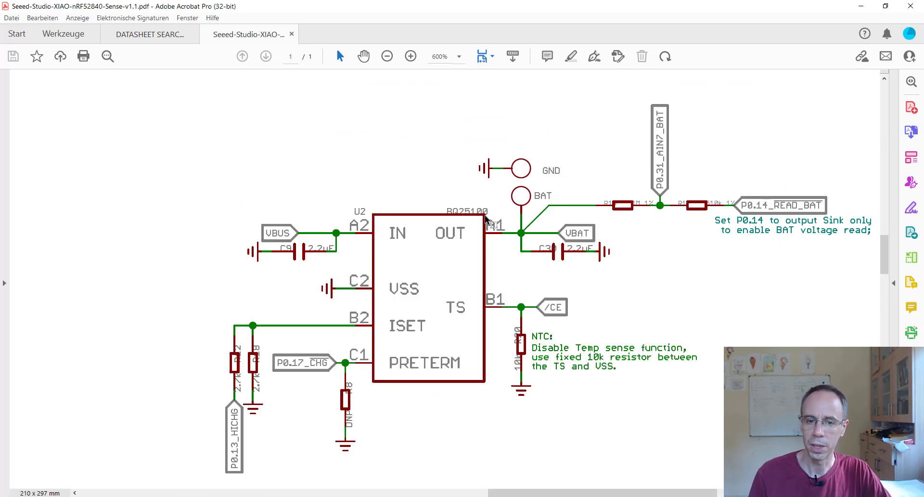
mouse_move(385, 294)
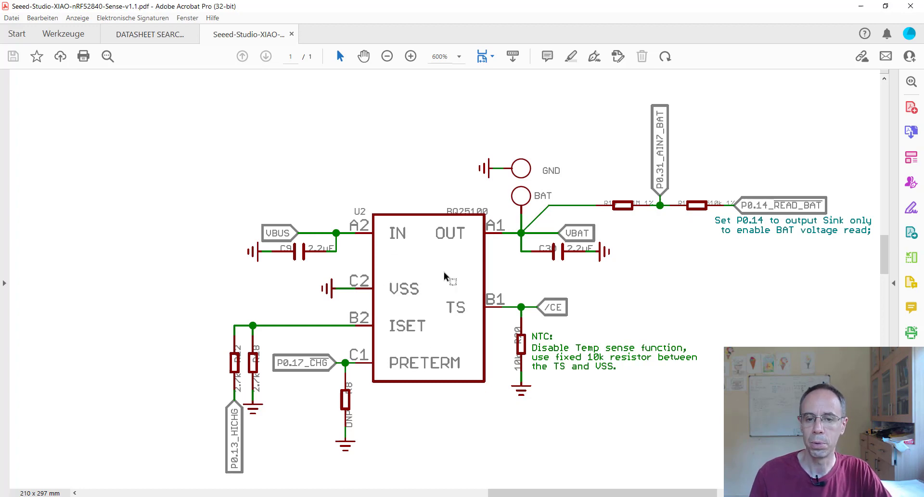
mouse_move(365, 339)
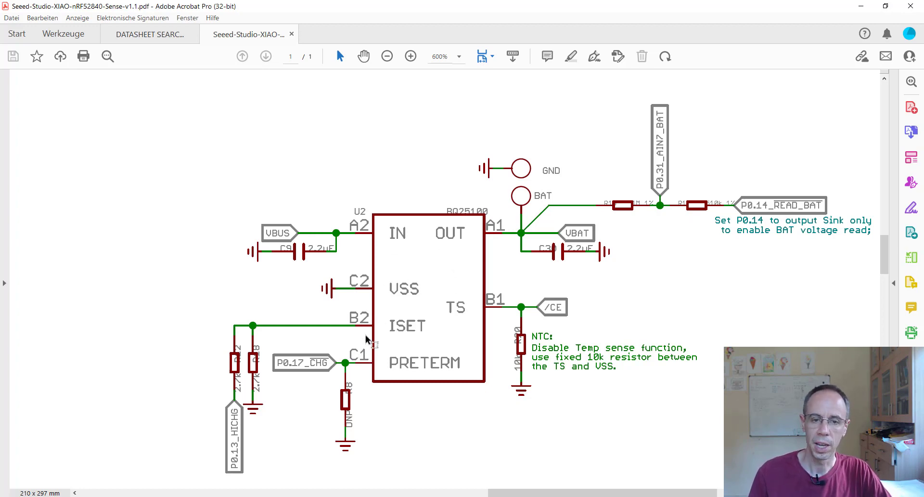
mouse_move(255, 344)
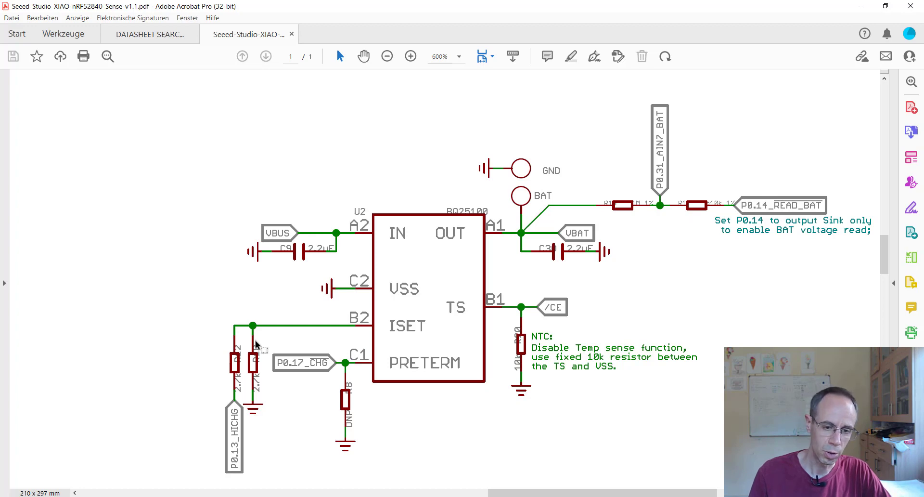
mouse_move(240, 430)
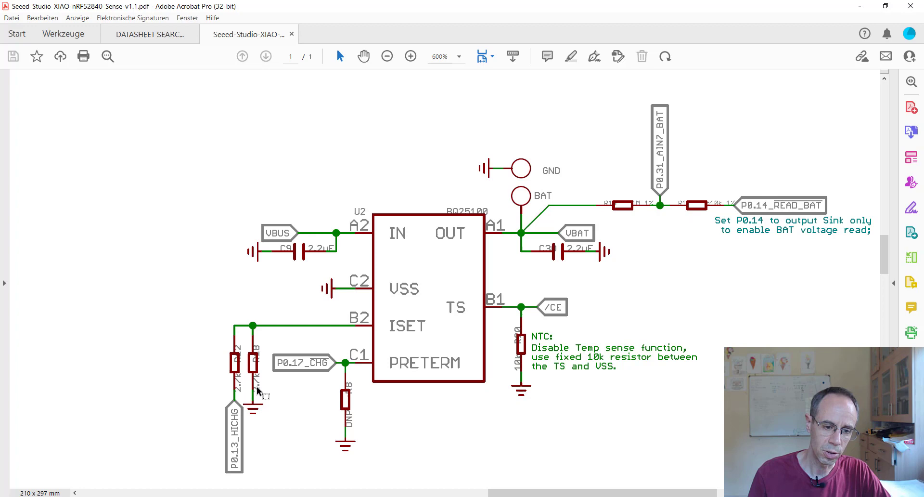
mouse_move(256, 379)
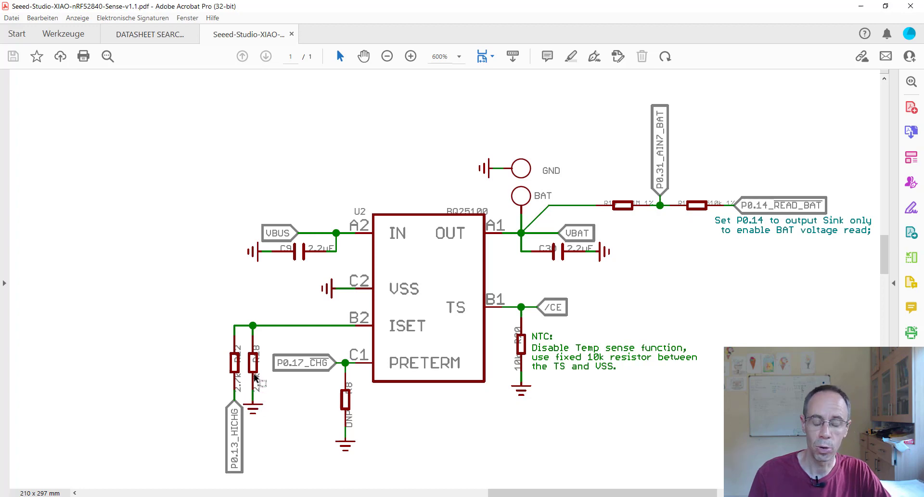
mouse_move(257, 387)
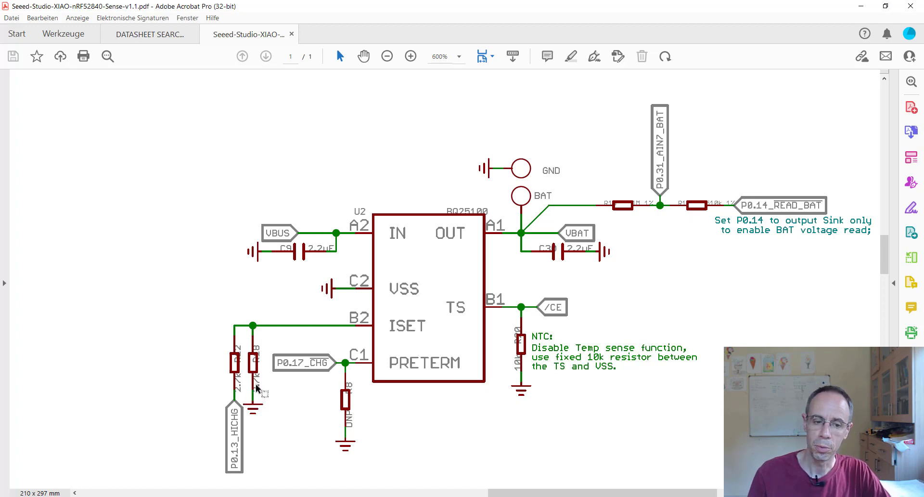
mouse_move(311, 337)
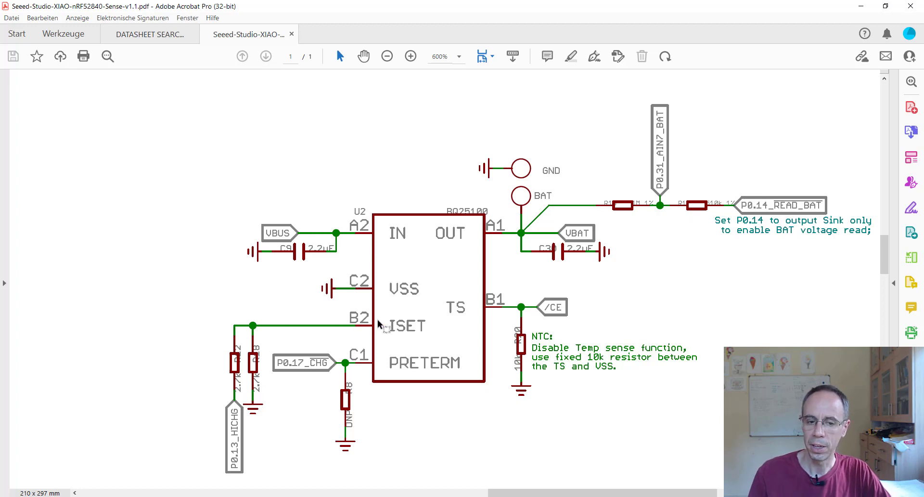
mouse_move(237, 427)
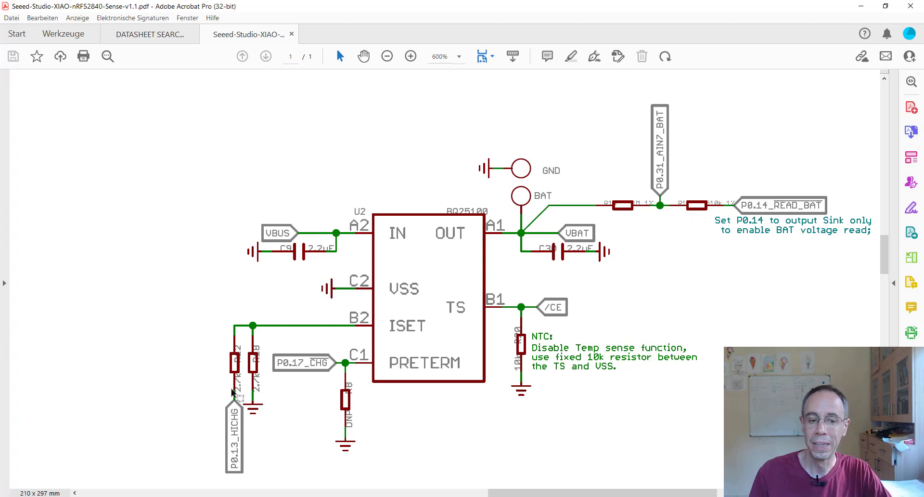
mouse_move(366, 334)
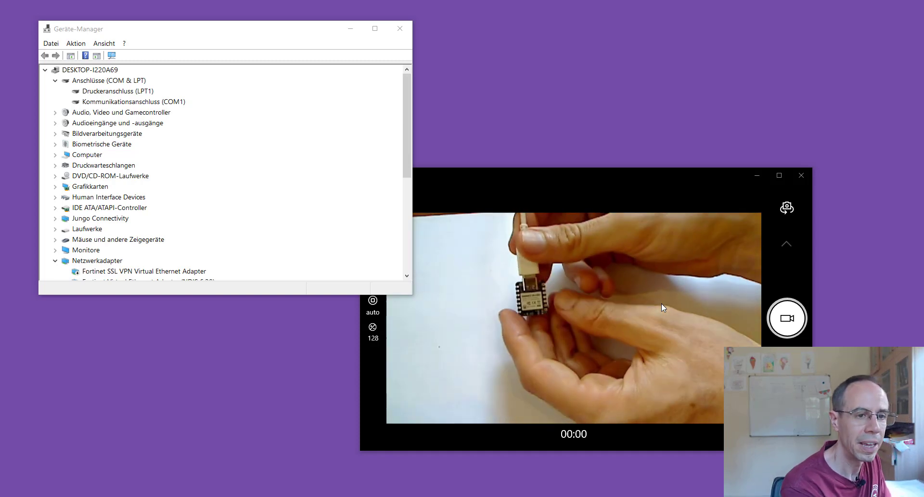
- Expand the computer node and 'Anschlüsse (COM & LPT)' to reveal the USB serial device on COM6
click(46, 69)
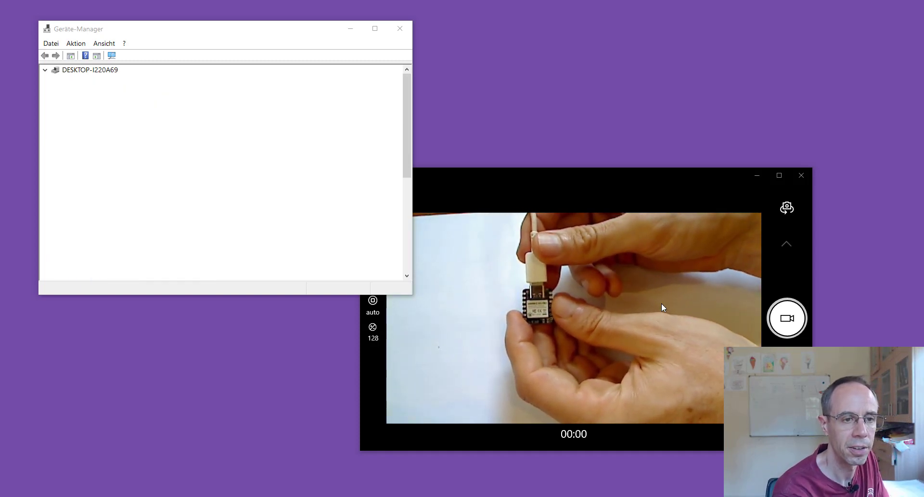
click(45, 70)
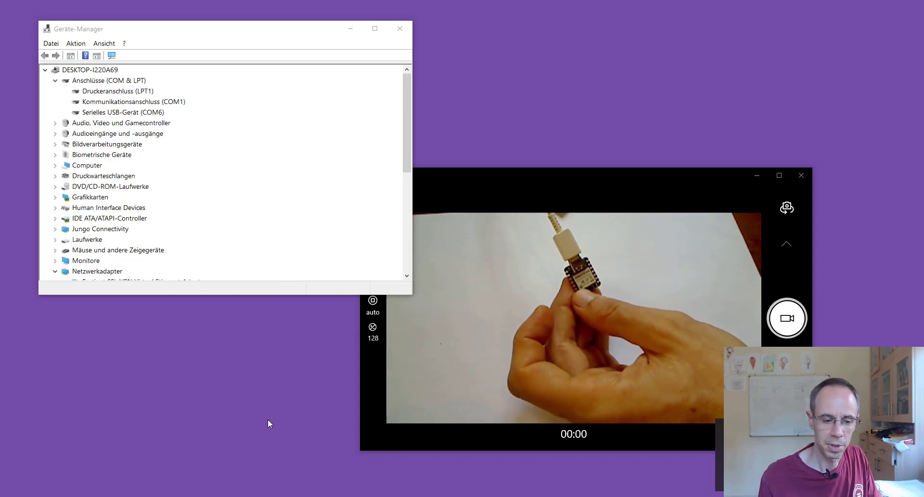
mouse_move(162, 227)
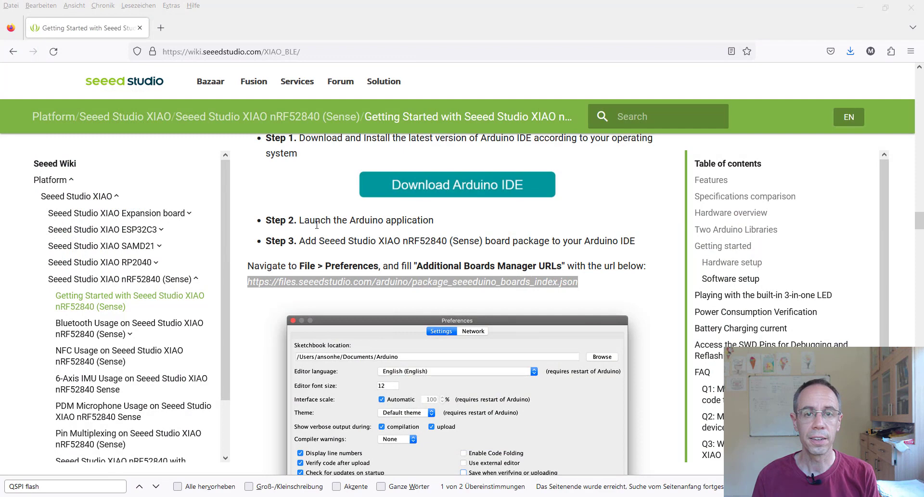
mouse_move(336, 245)
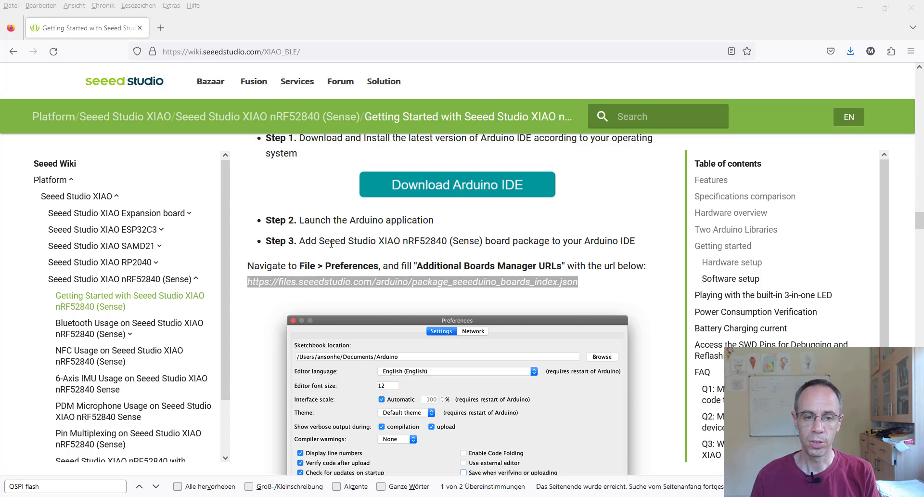
mouse_move(425, 283)
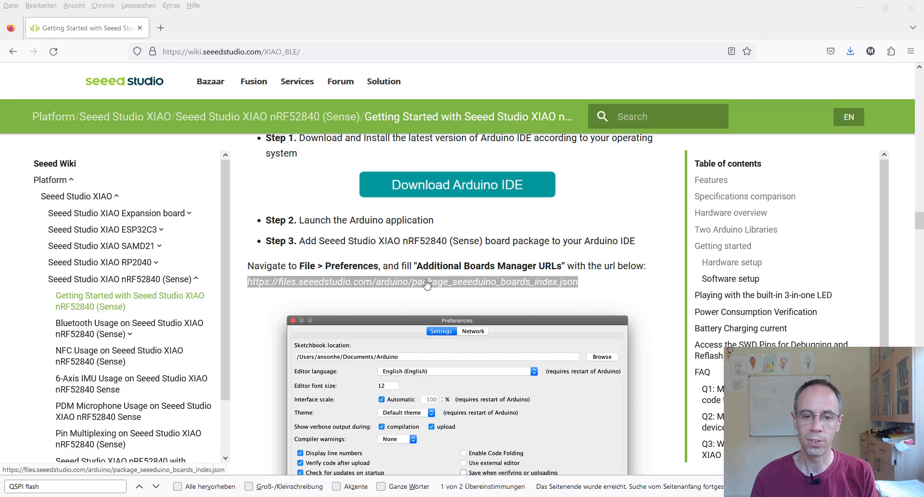
mouse_move(501, 261)
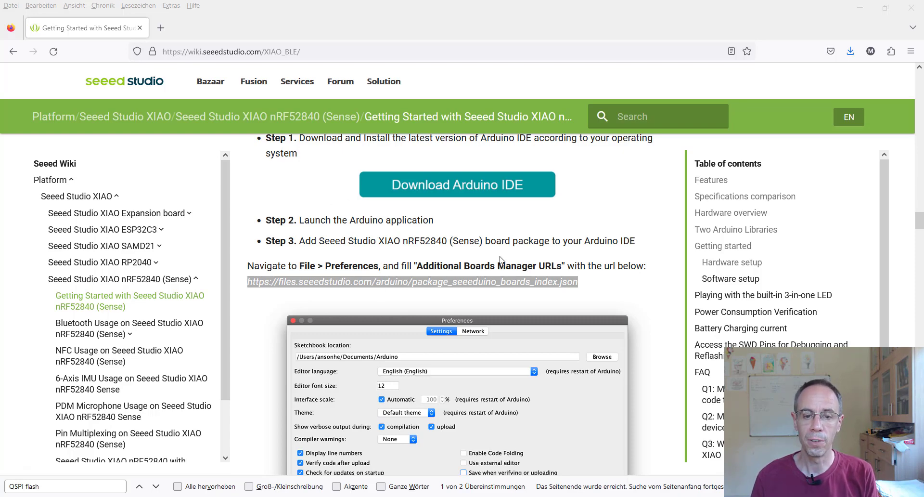
mouse_move(582, 298)
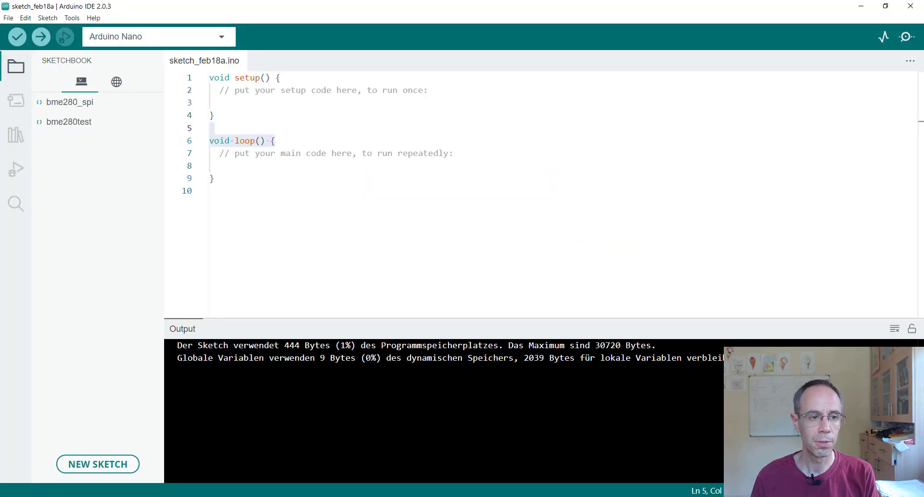
- Enter the Seeed package_seeeduino_boards_index.json URL as an additional boards manager URL in Preferences
click(6, 18)
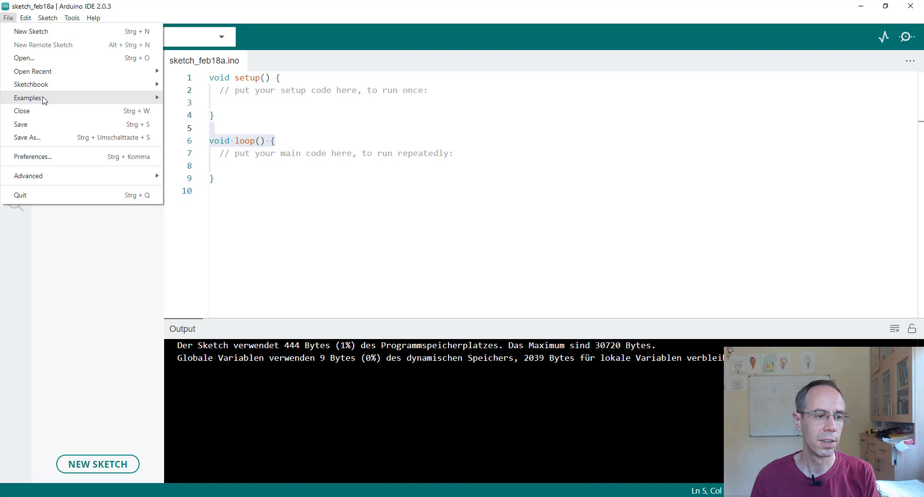
click(32, 156)
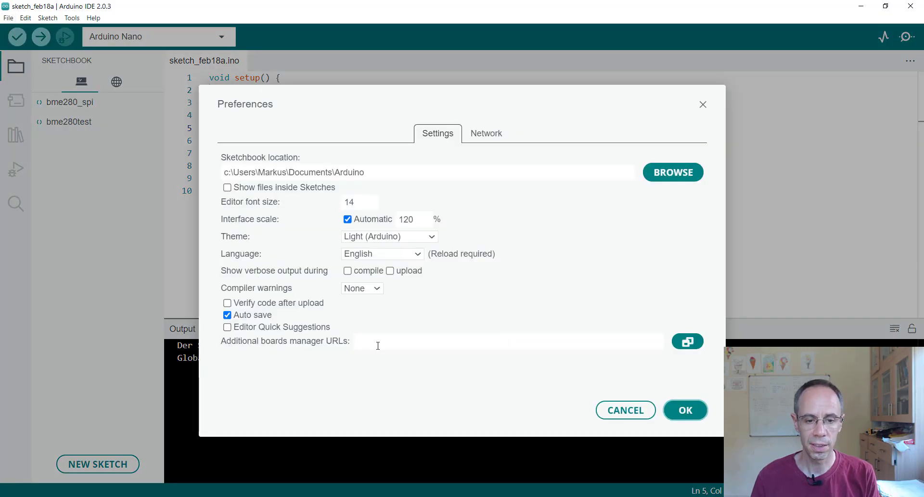
text(https://files.seeedstudio.com/arduino/package_seeeduino_boards_index.json)
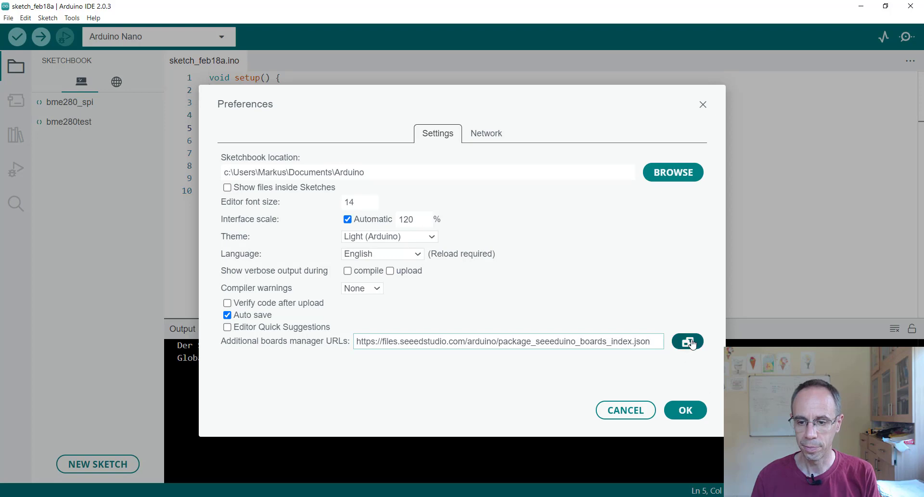
click(688, 341)
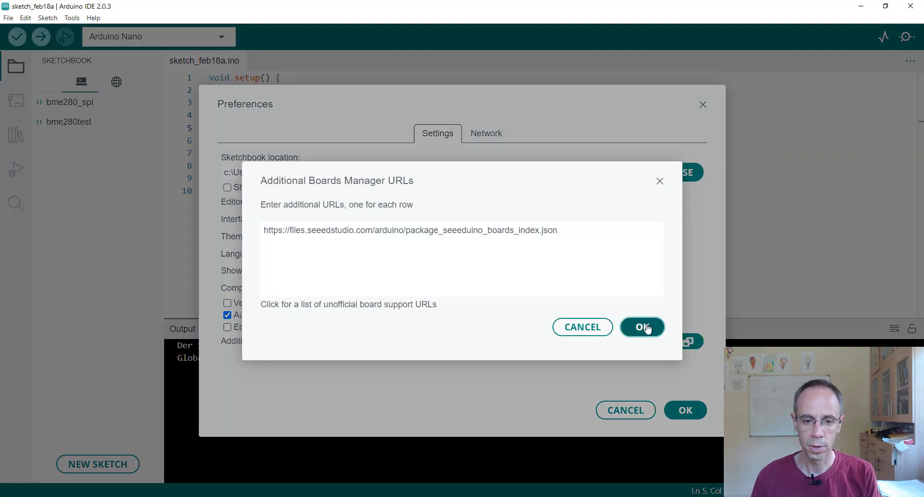
- Save the Seeed URL, search Boards Manager for 'Xiao' and install Seeed nRF52 Boards
click(642, 327)
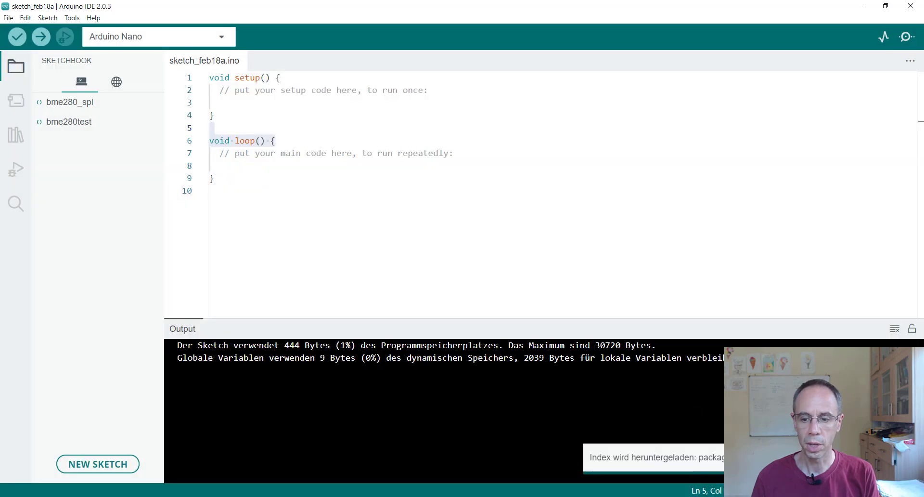
click(72, 18)
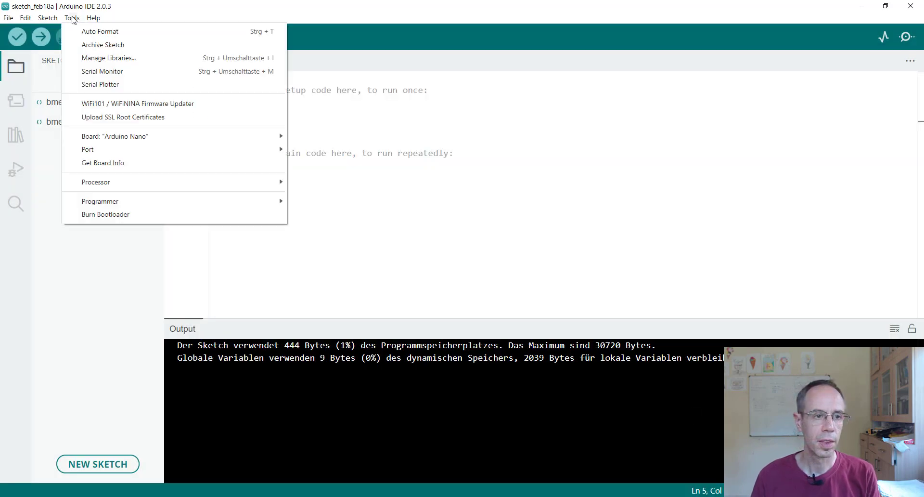
mouse_move(114, 136)
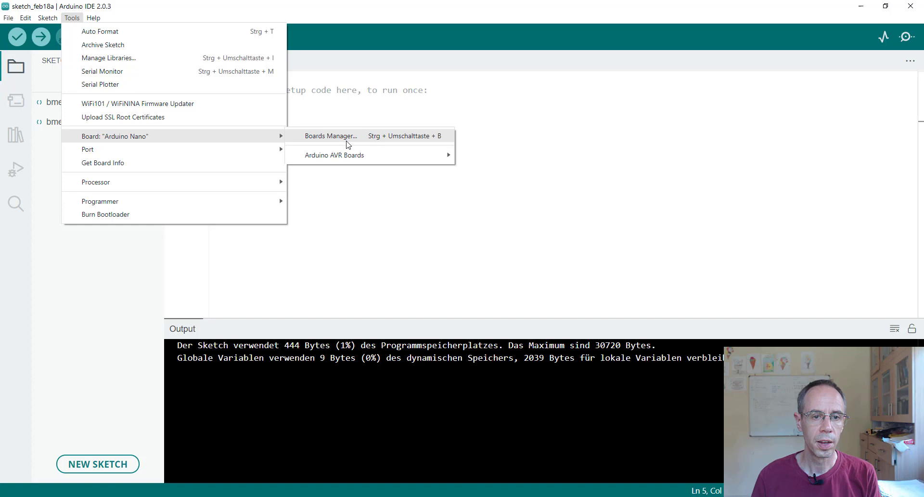
click(329, 136)
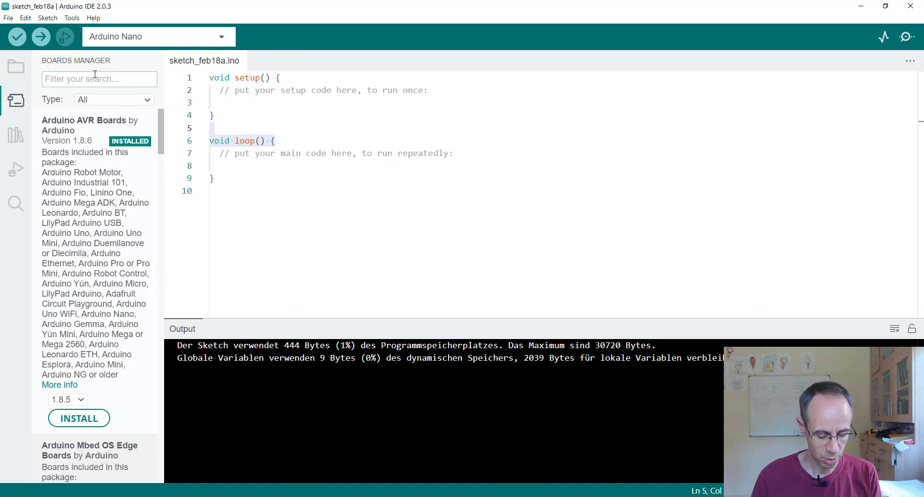
text(Xiao)
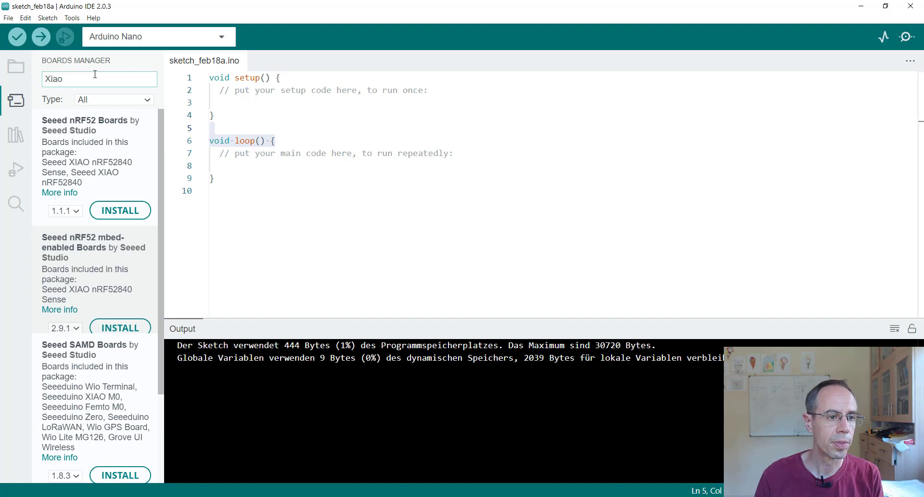
mouse_move(111, 127)
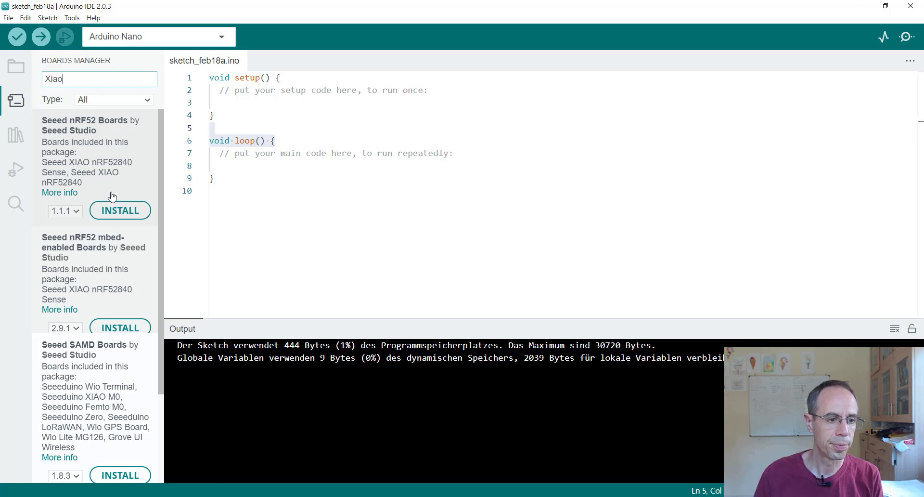
click(120, 210)
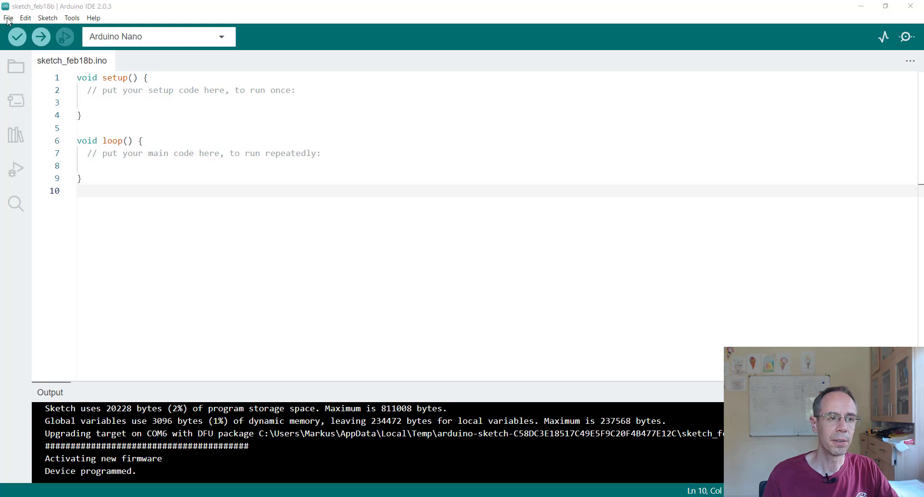
- Open the 01.Basics Blink example sketch
click(8, 18)
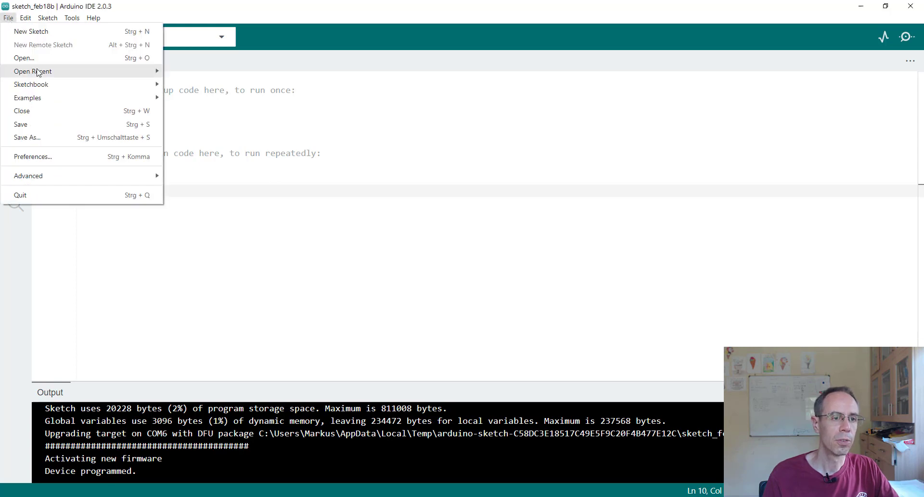
click(27, 97)
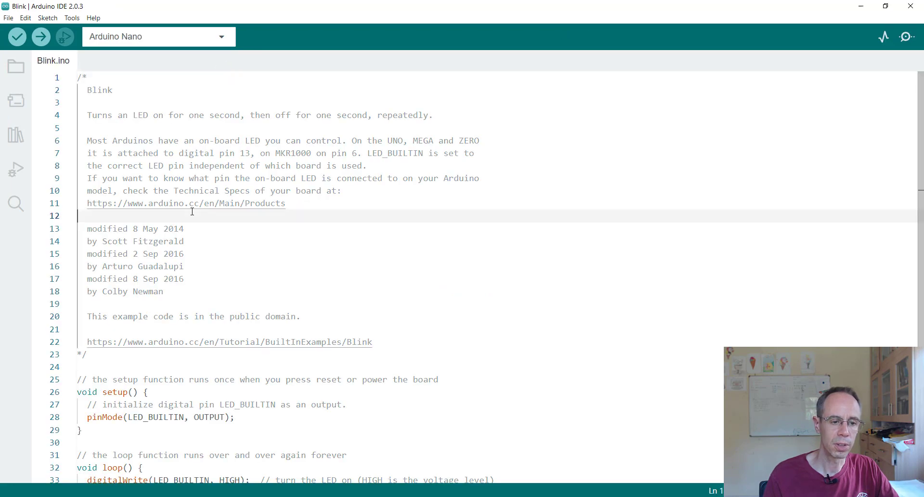
scroll(down, 3)
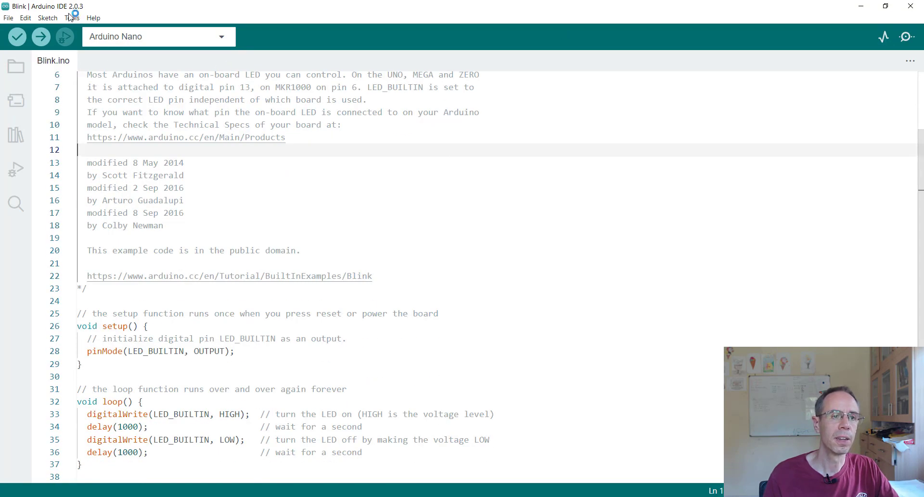
- Set the board to Seeed XIAO nRF52840 and check the port list showing the XIAO on COM6
click(74, 18)
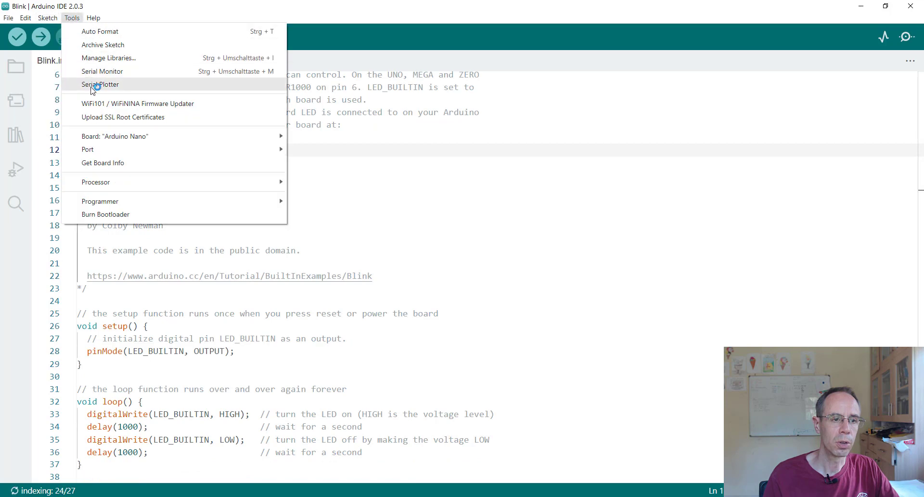
click(115, 136)
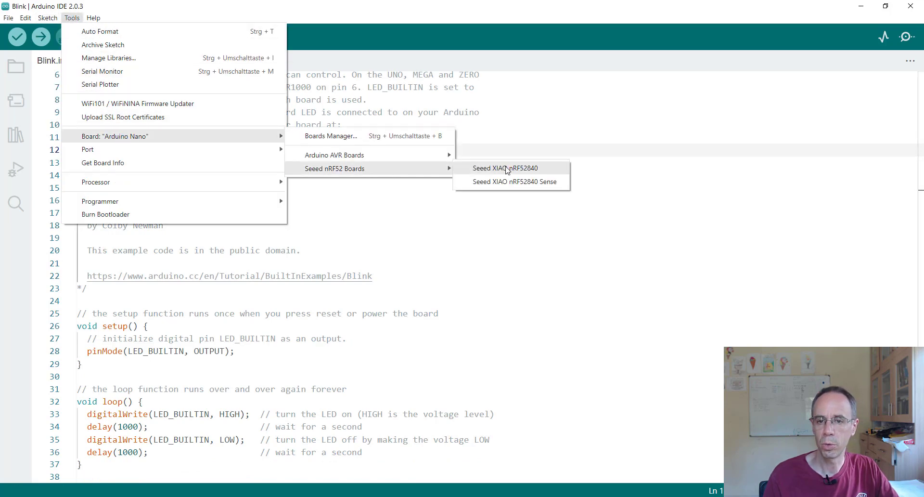
click(504, 168)
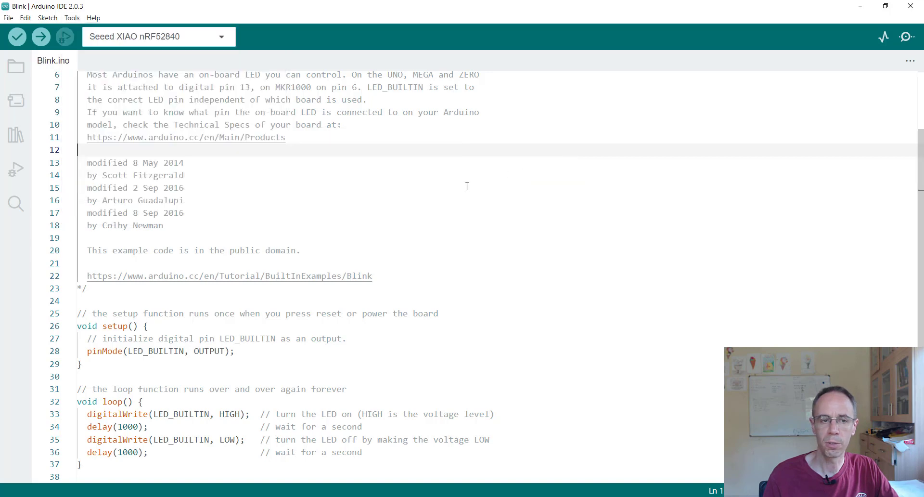
click(184, 187)
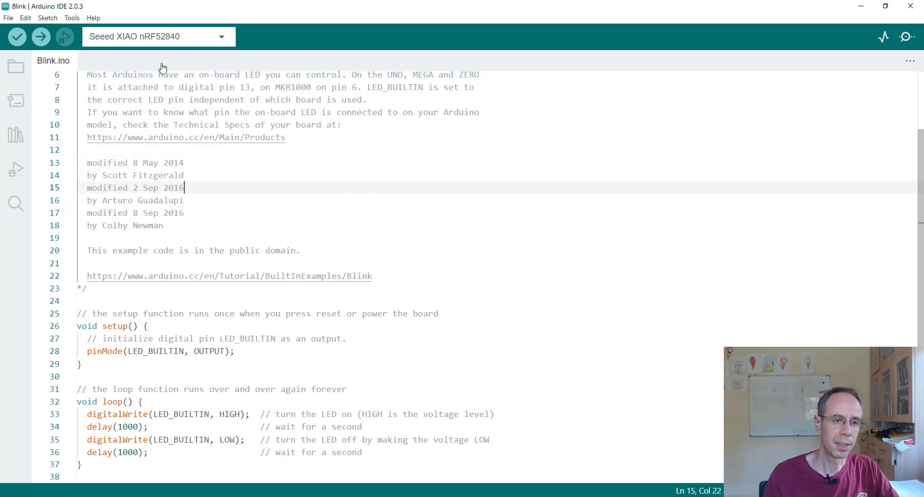
click(72, 17)
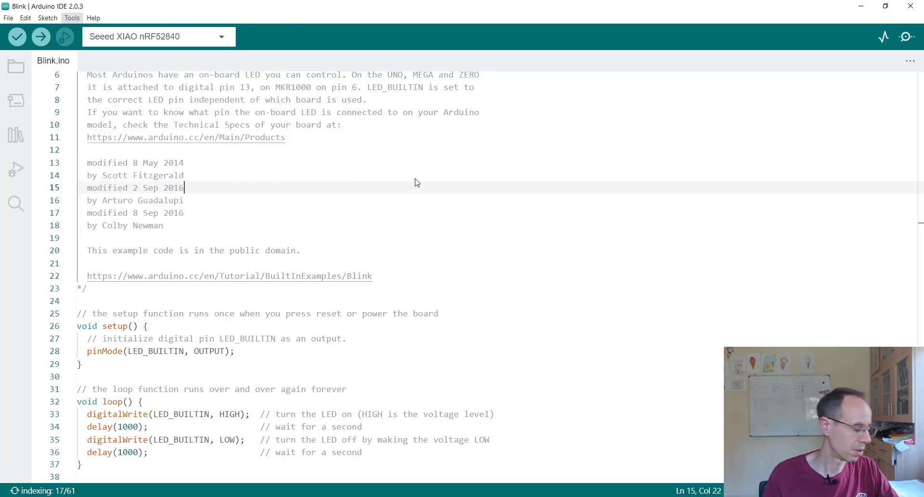
click(414, 175)
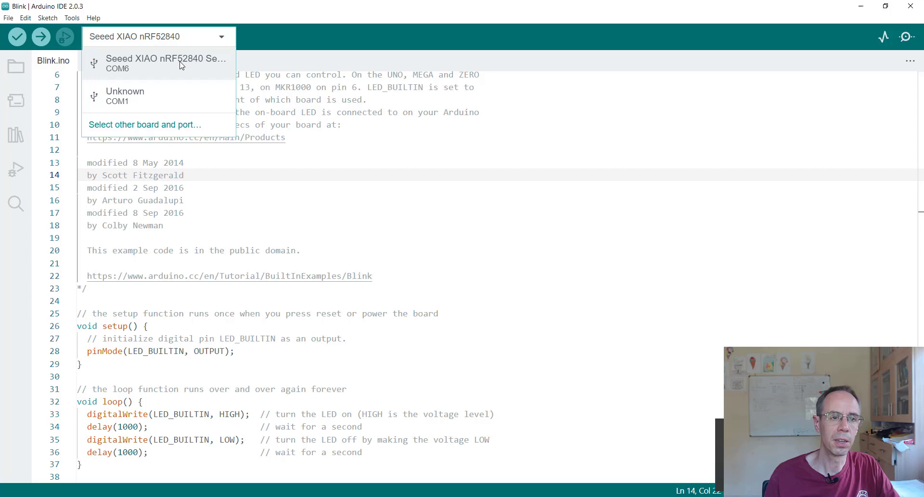
- Select the XIAO on COM6 and upload Blink until the output reports 'Device programmed'
click(166, 63)
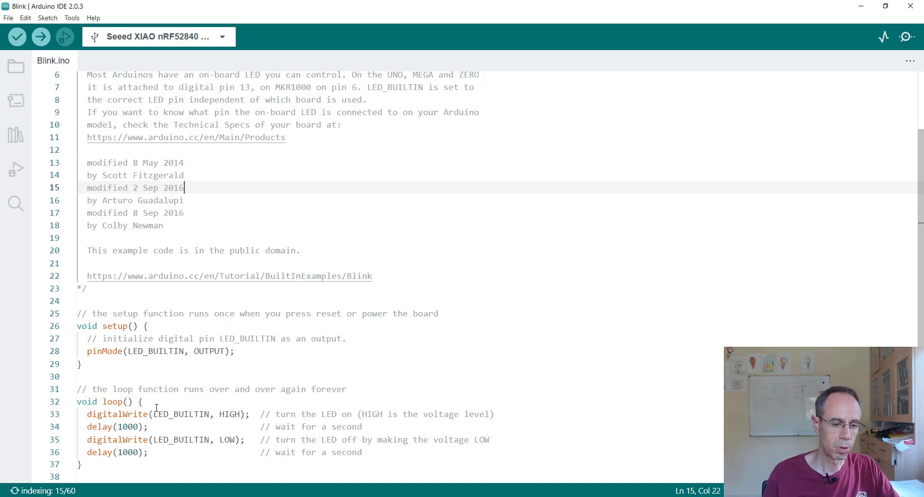
mouse_move(233, 413)
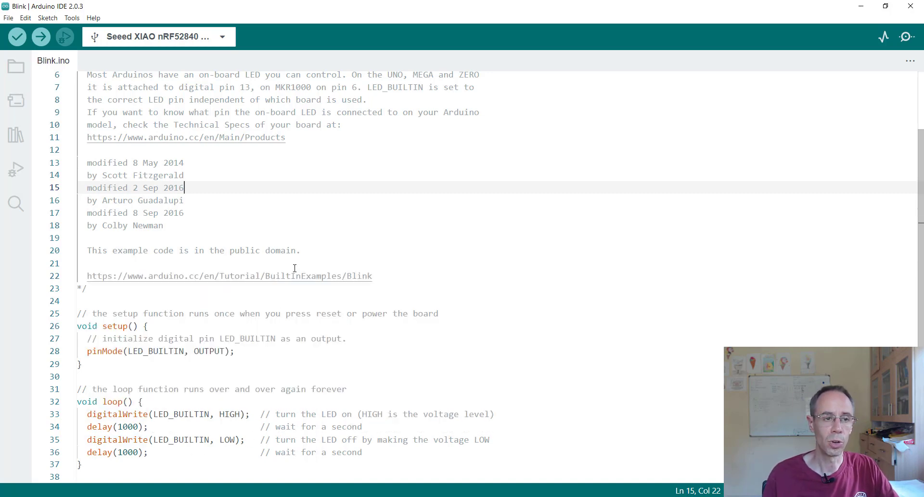
mouse_move(44, 37)
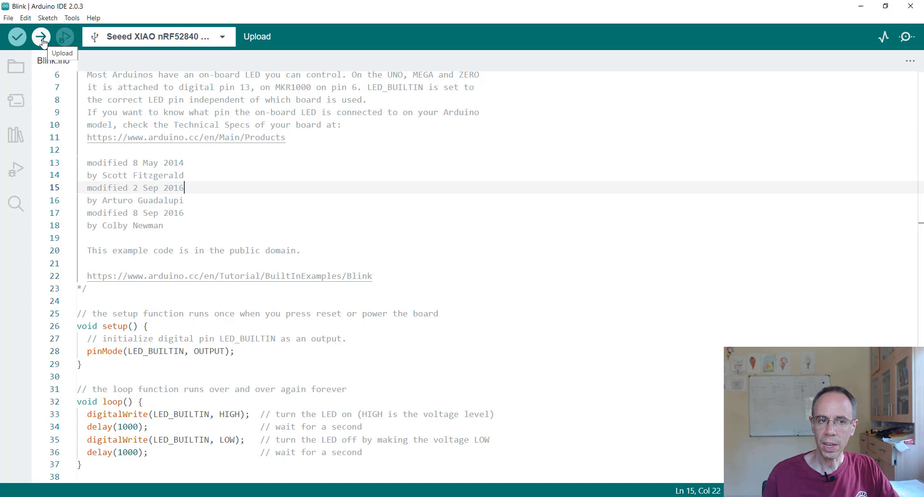
click(41, 36)
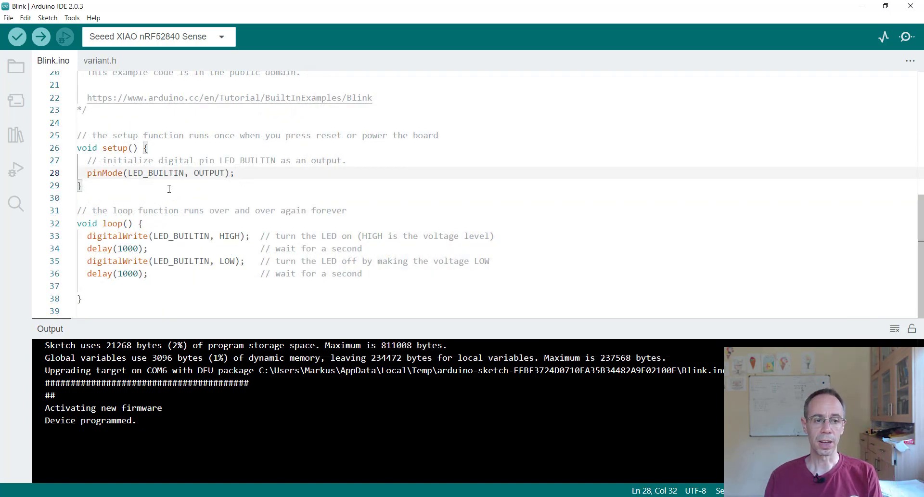
mouse_move(171, 173)
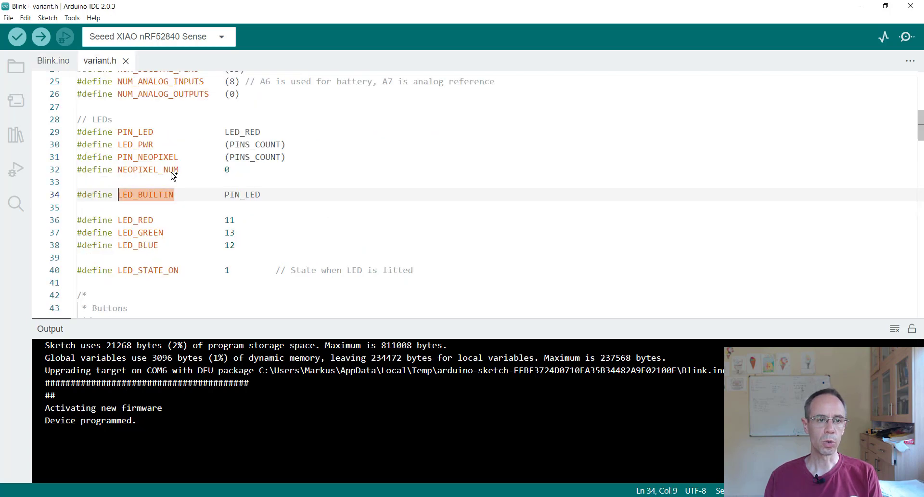
- Look up PIN_LED and LED_RED in variant.h, then change pinMode in Blink.ino to LED_BLUE
click(136, 195)
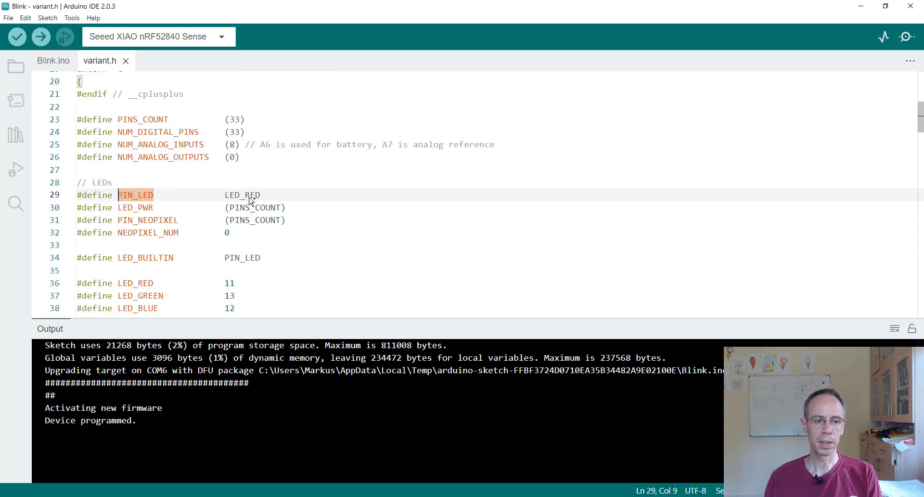
click(118, 194)
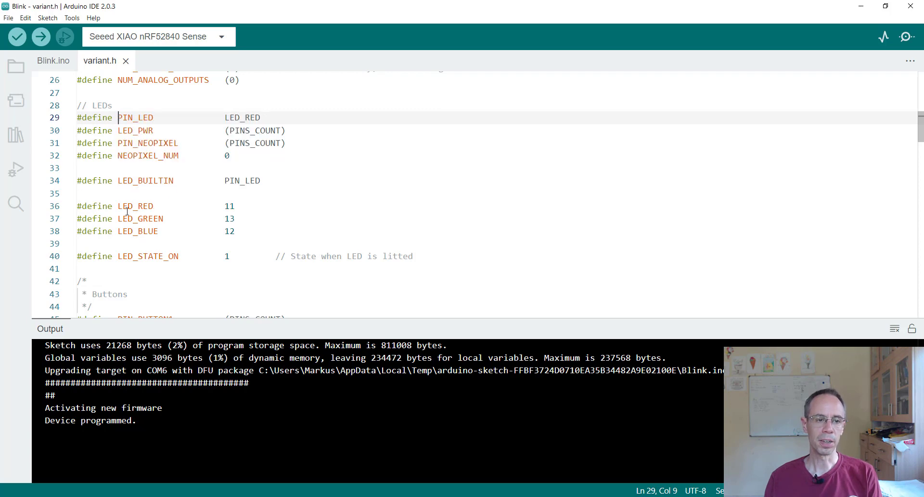
mouse_move(51, 102)
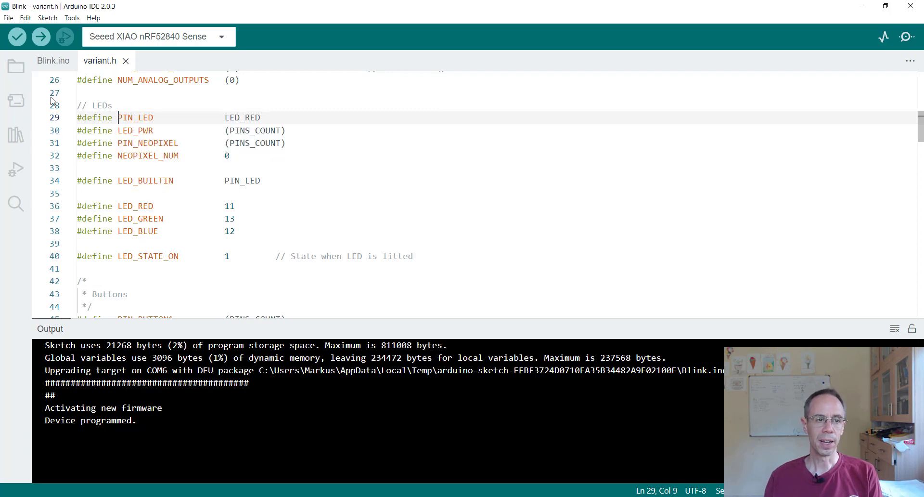
click(53, 60)
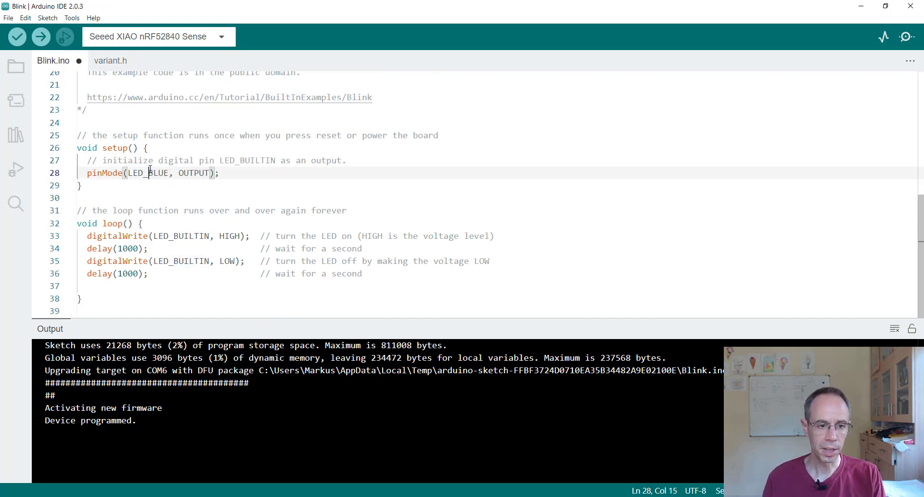
- Replace LED_BUILTIN with LED_BLUE in both digitalWrite calls and upload the sketch
double_click(147, 173)
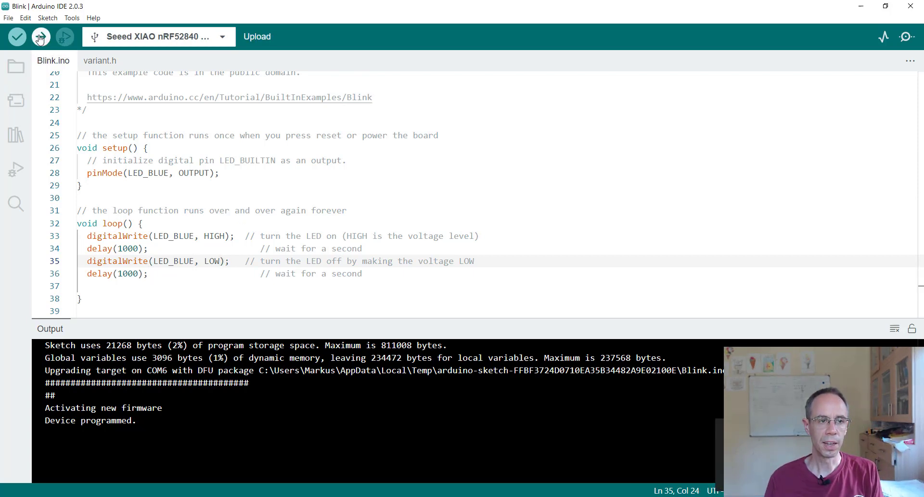
click(39, 37)
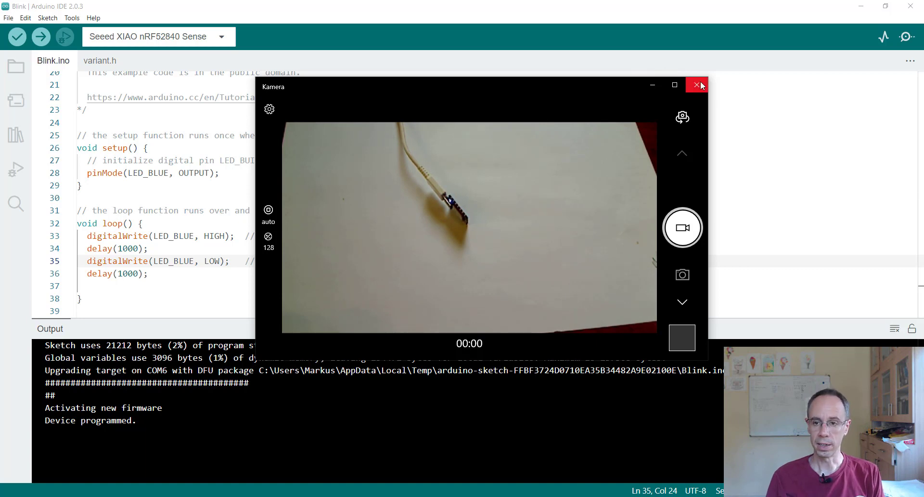
- Close the Camera window to return to the schematic's RGB LED section in Acrobat
click(697, 85)
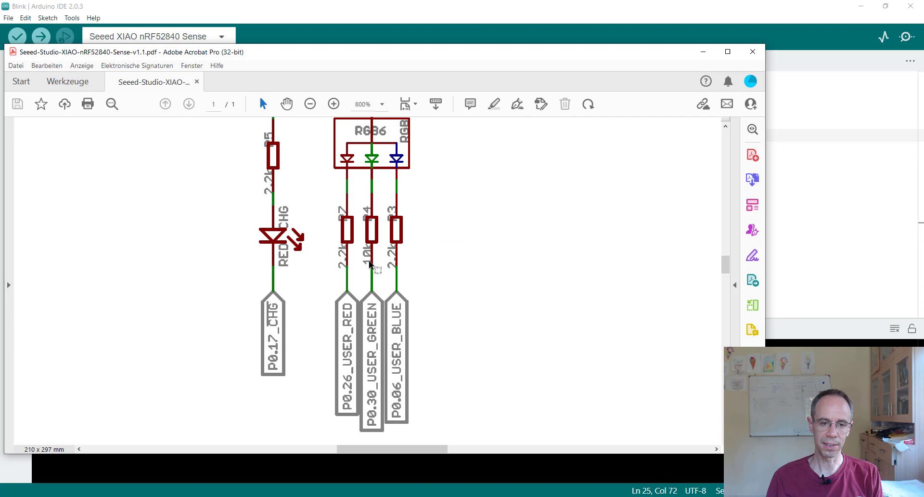
mouse_move(384, 194)
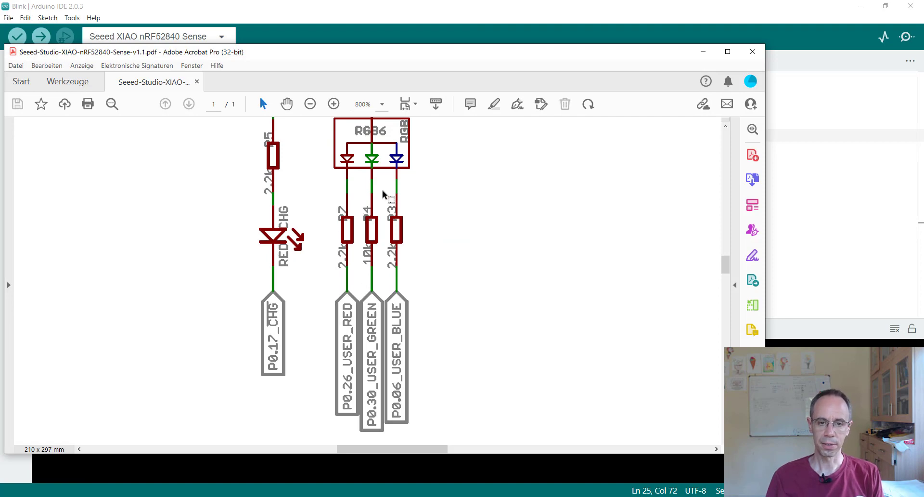
mouse_move(347, 407)
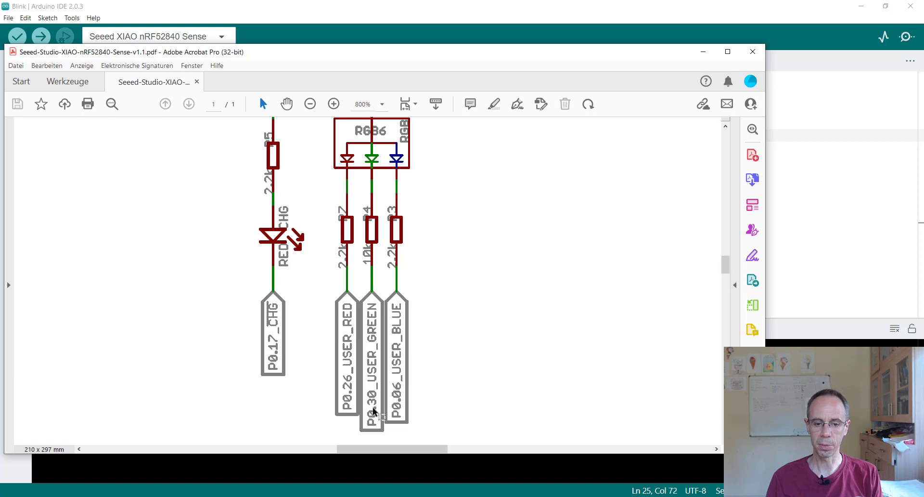
mouse_move(376, 403)
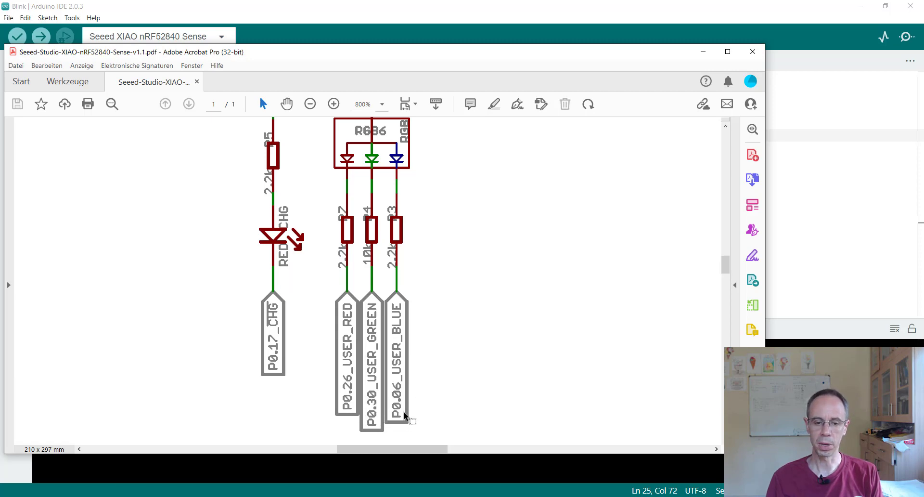
mouse_move(445, 245)
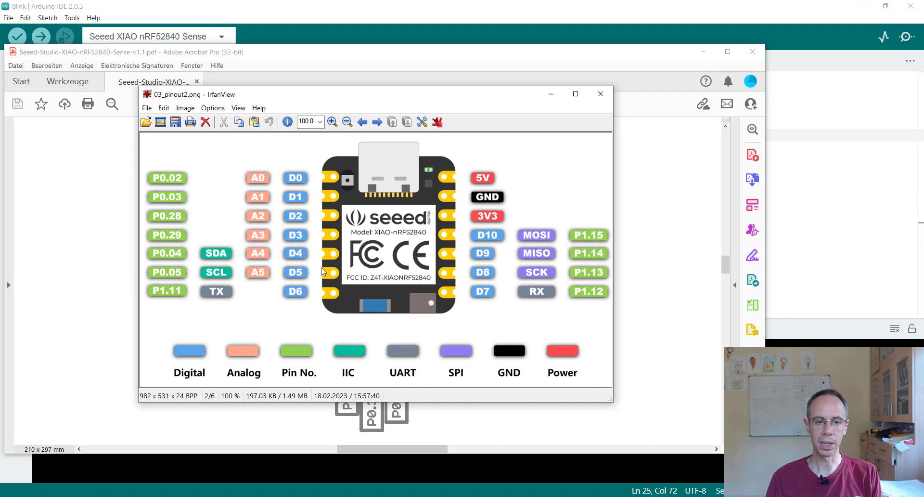
mouse_move(464, 286)
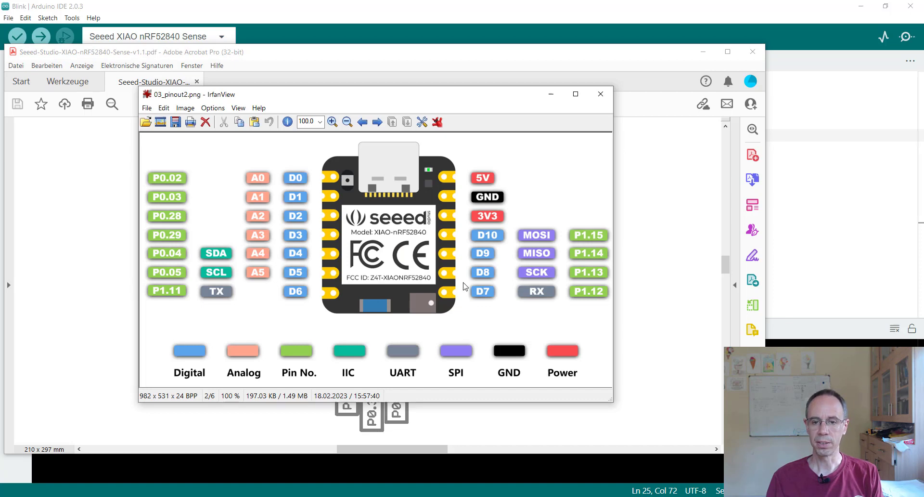
mouse_move(491, 242)
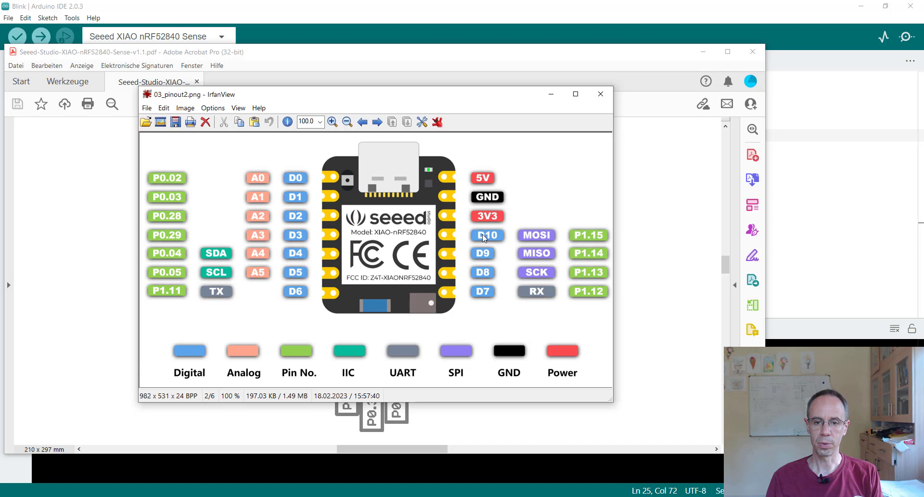
mouse_move(445, 183)
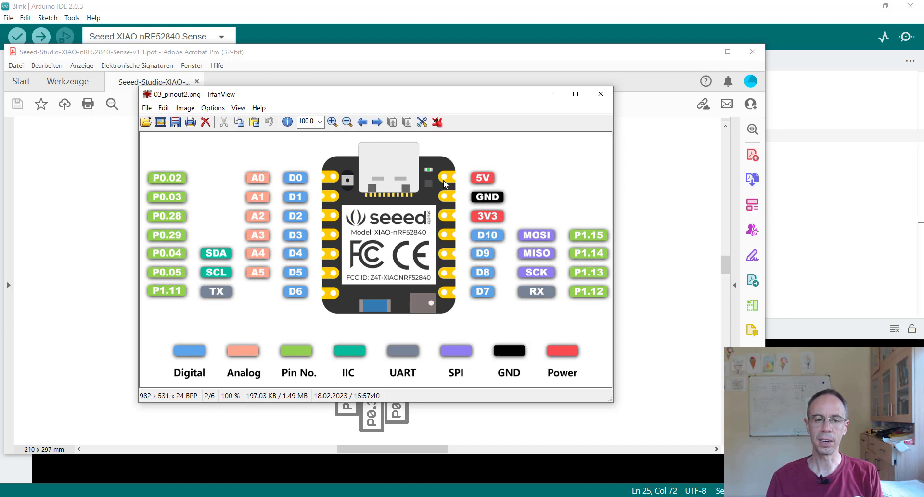
mouse_move(433, 170)
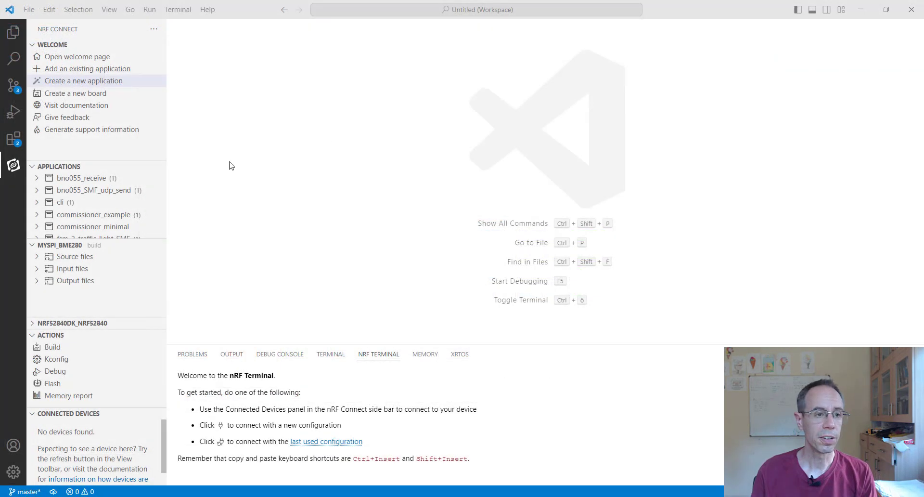
mouse_move(106, 84)
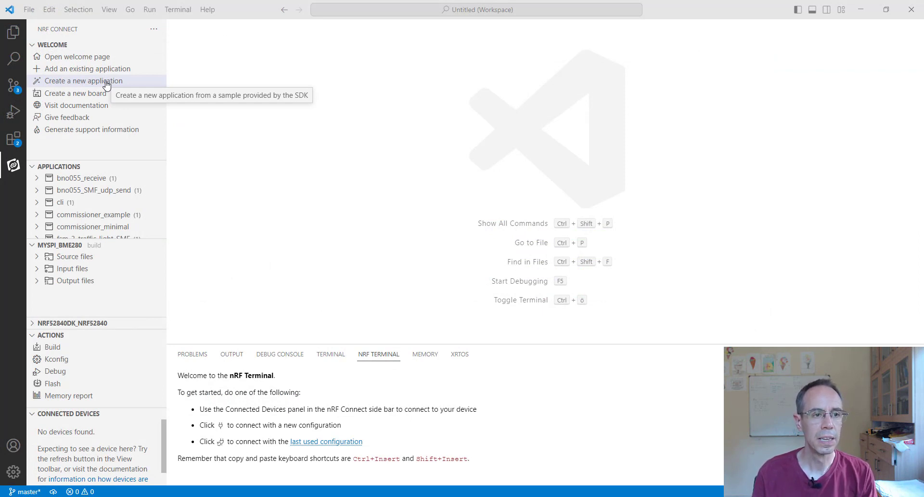
- Start a new nRF Connect application using the Zephyr blinky sample as template
click(85, 81)
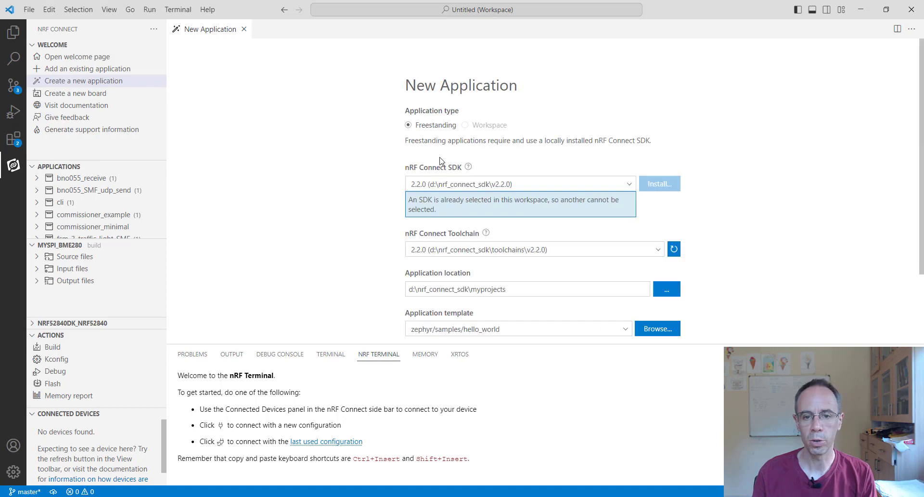
scroll(down, 3)
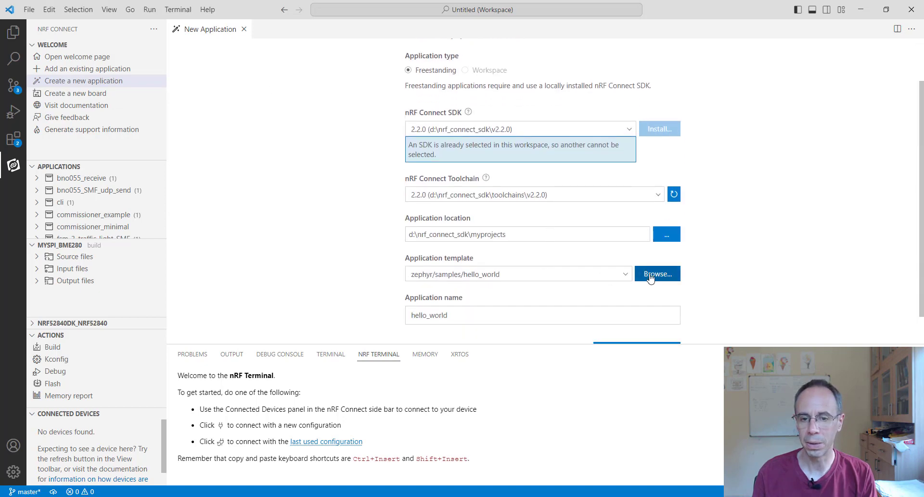
click(657, 274)
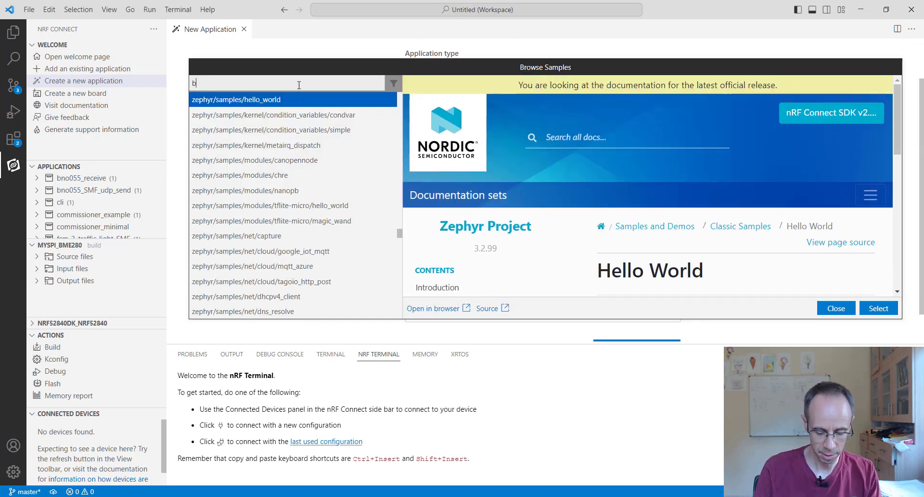
text(linky)
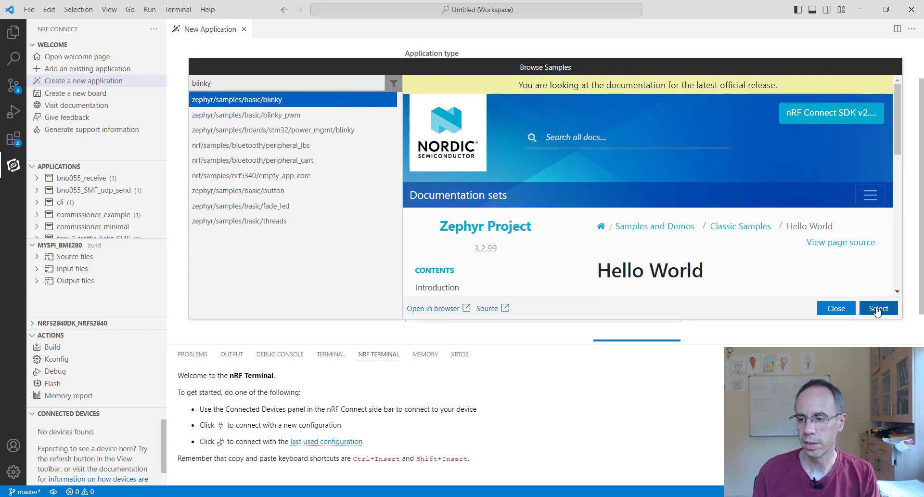
click(878, 308)
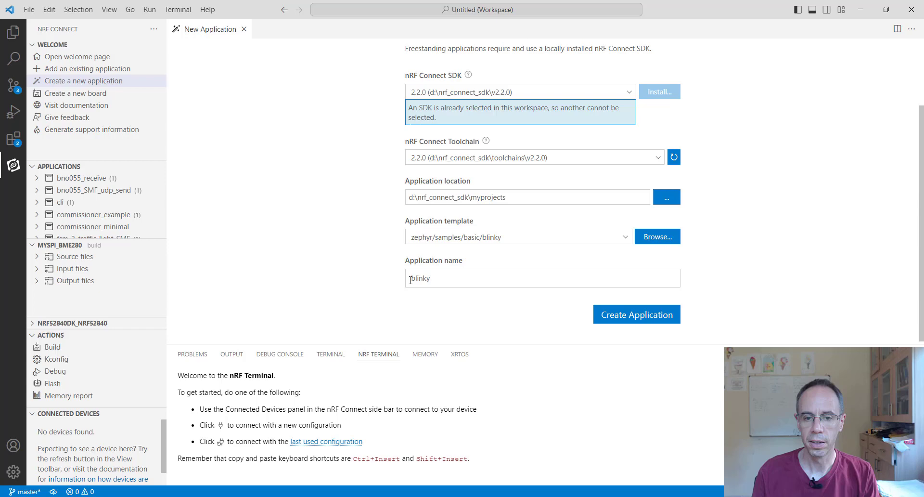
- Name the application xiao_blinky, create it, and begin adding a build configuration
text(xiao_)
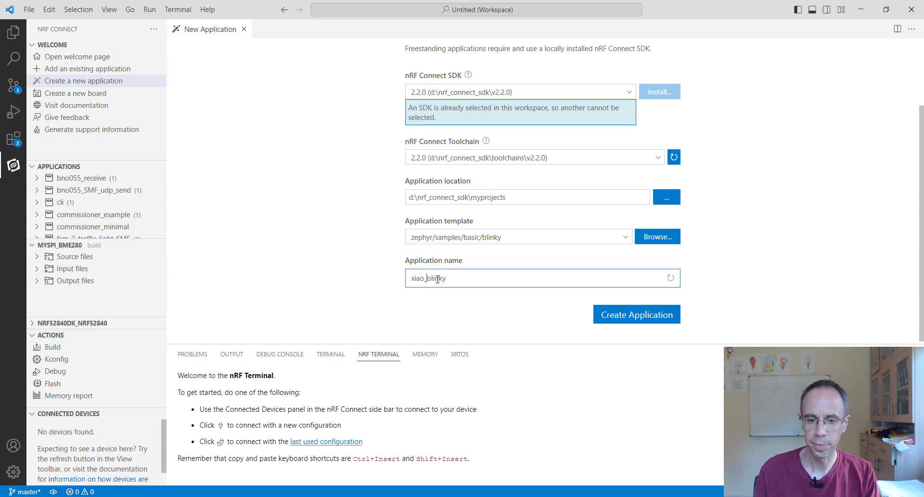
click(636, 313)
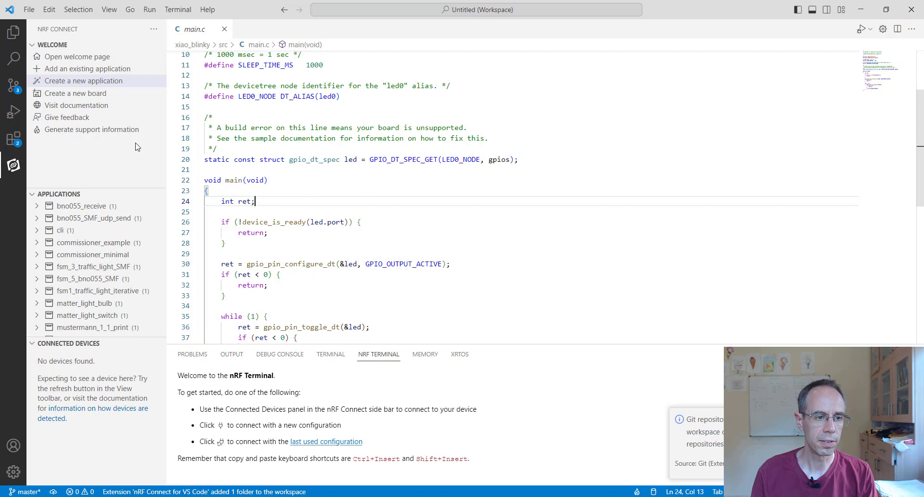
mouse_move(65, 158)
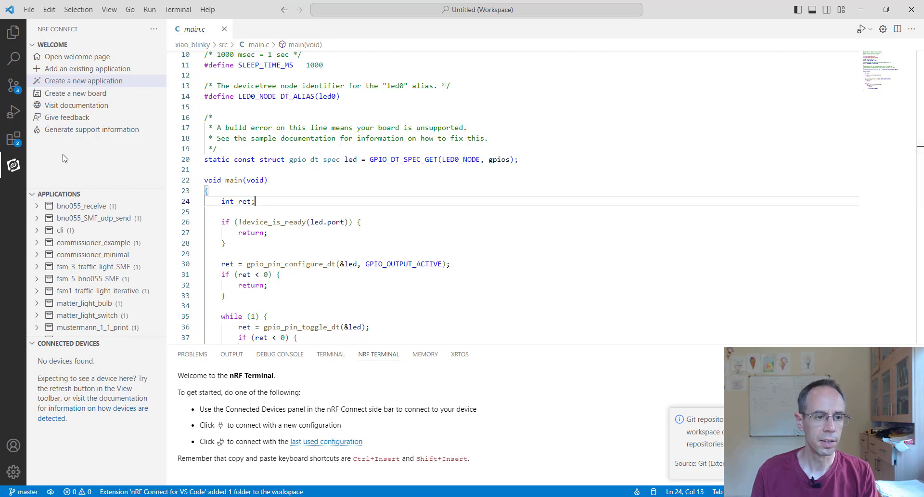
scroll(down, 3)
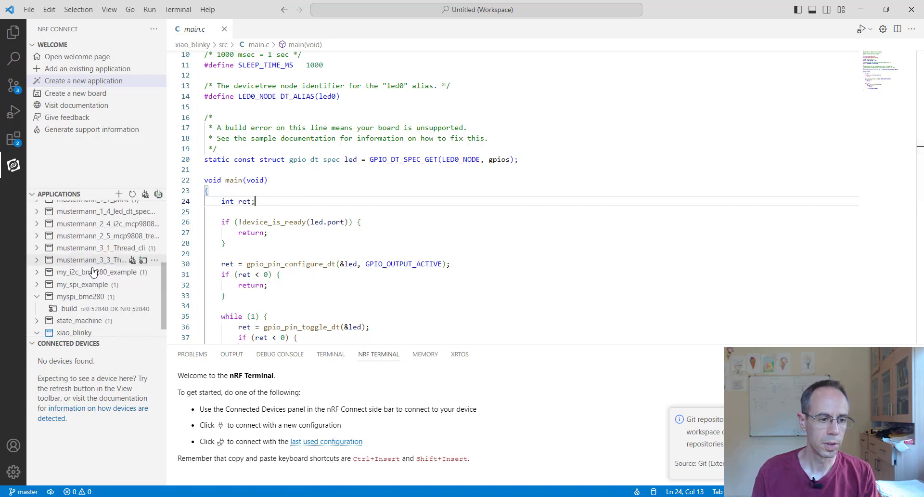
click(85, 330)
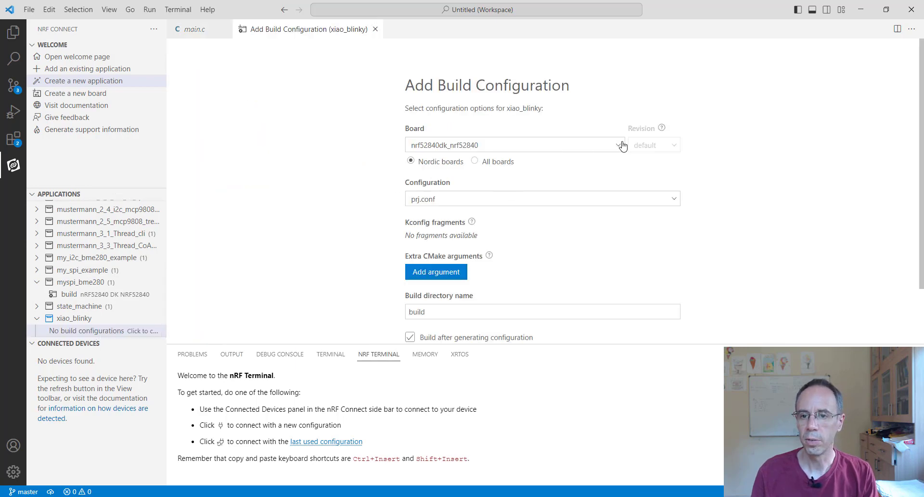
- Create a xiao_blinky build configuration targeting the xiao_ble board and start the build
click(620, 145)
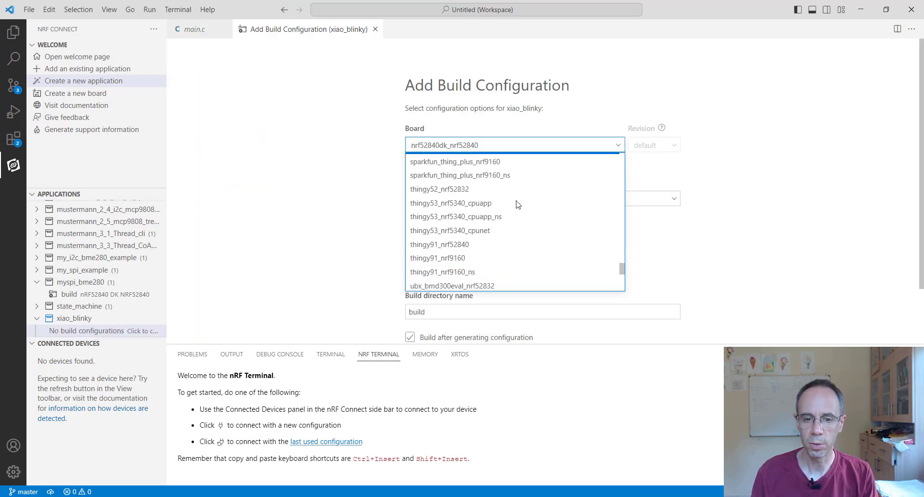
scroll(down, 3)
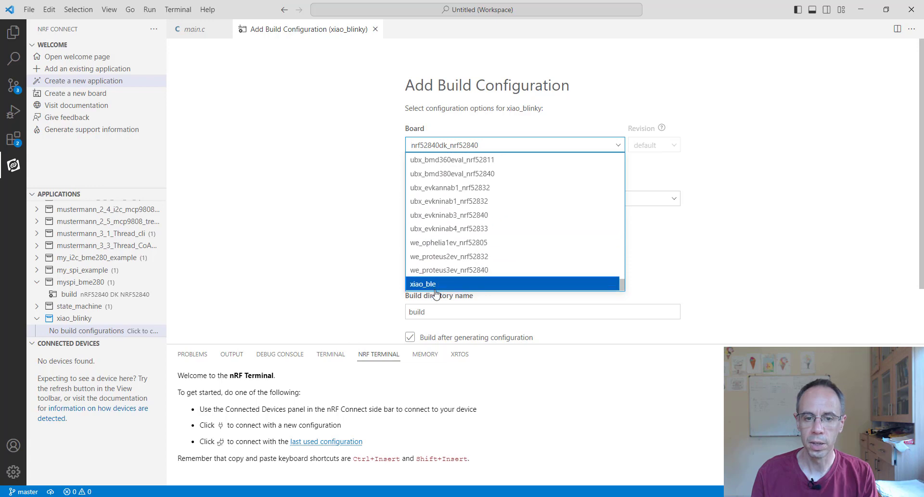
click(435, 283)
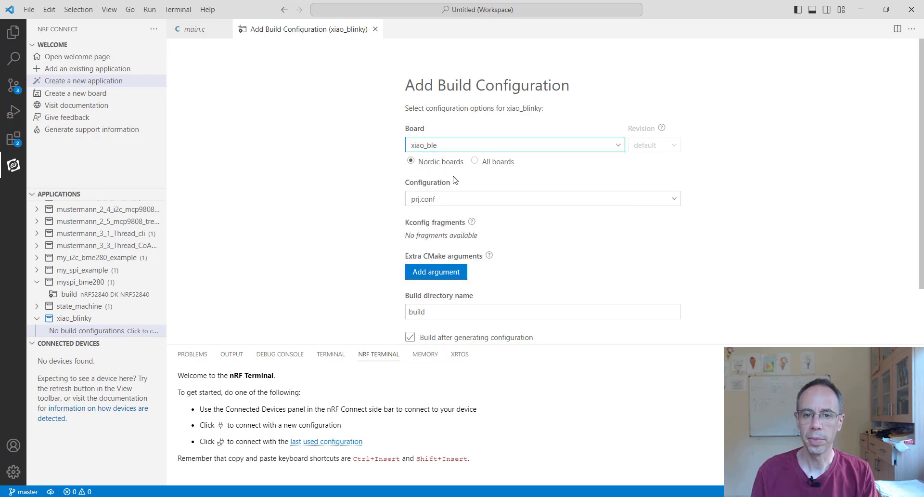
mouse_move(730, 298)
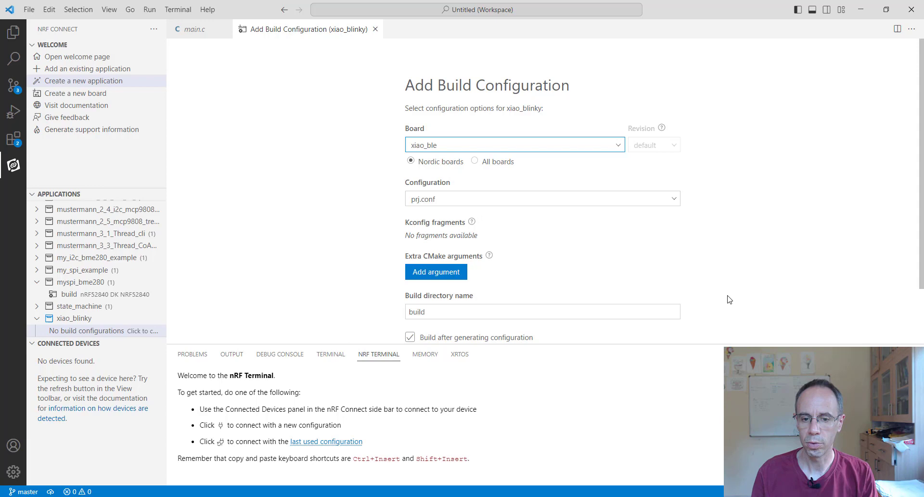
scroll(down, 3)
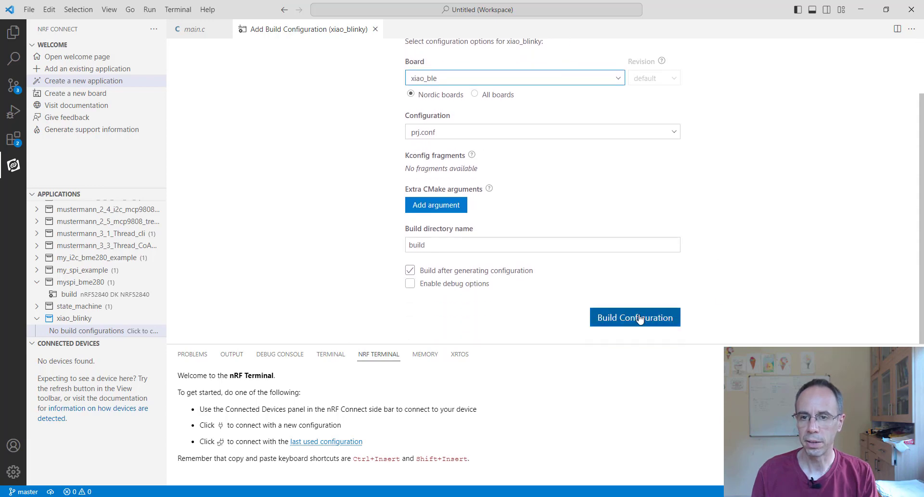
click(634, 317)
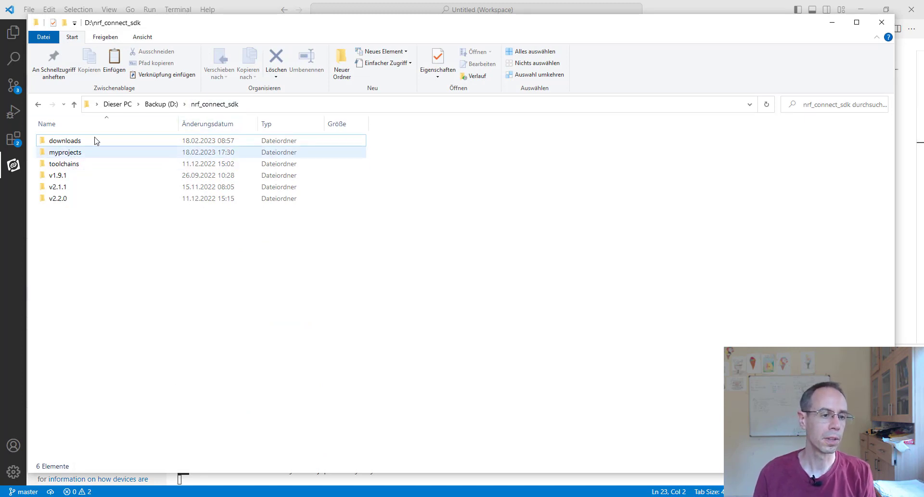
- Browse myprojects > xiao_blinky > build > zephyr and select the generated zephyr.uf2
double_click(66, 152)
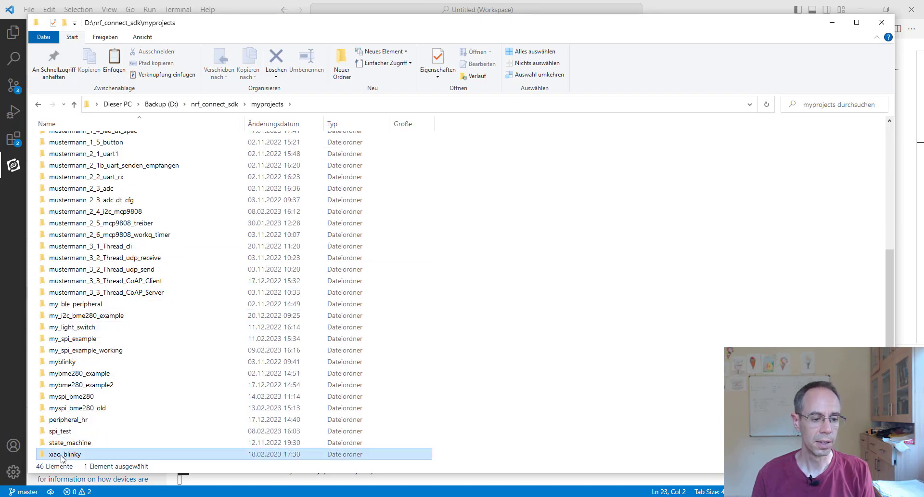
double_click(60, 453)
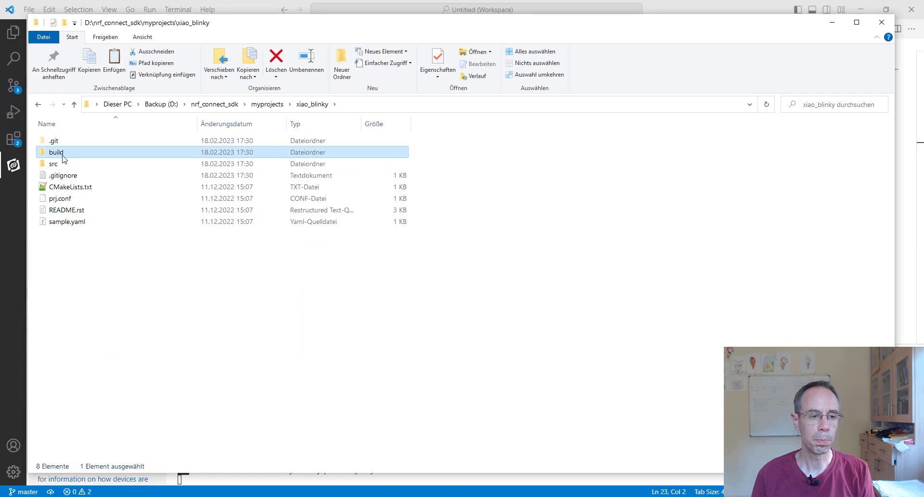
double_click(55, 152)
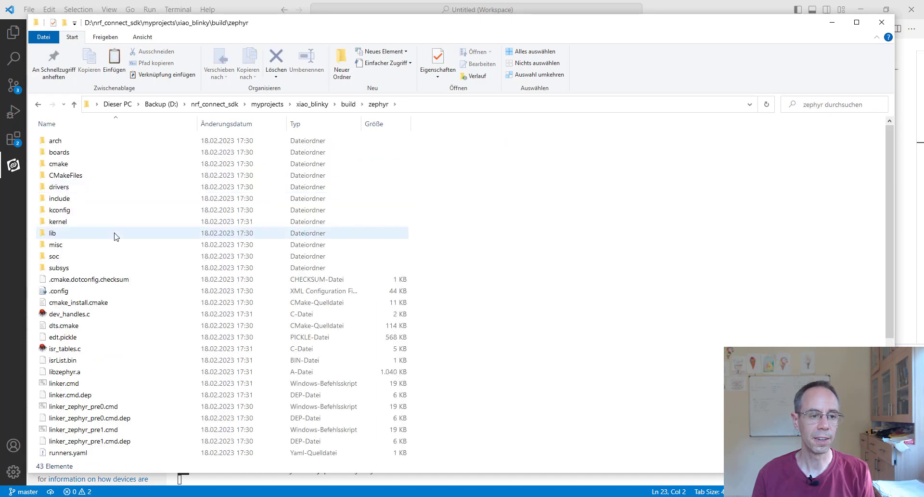
scroll(down, 3)
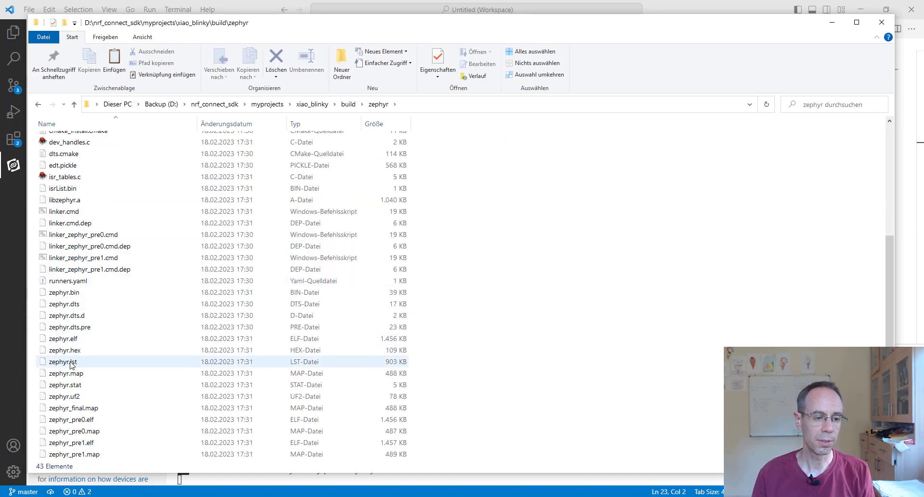
click(64, 396)
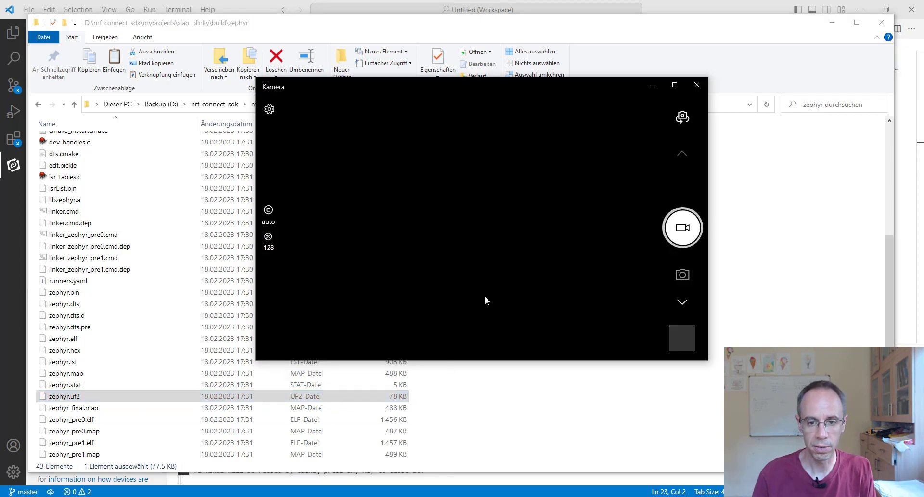
mouse_move(683, 228)
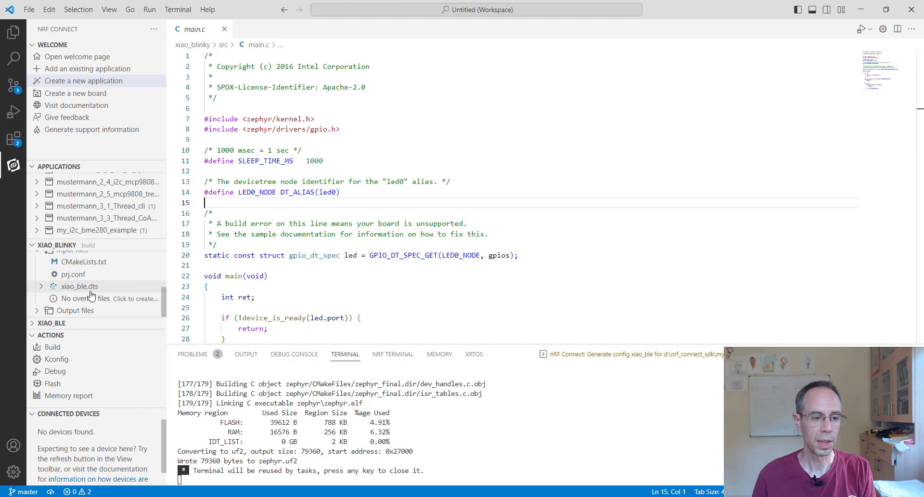
- Copy led1 from xiao_ble.dts, switch main.c to DT_ALIAS(led1), and rebuild
click(79, 285)
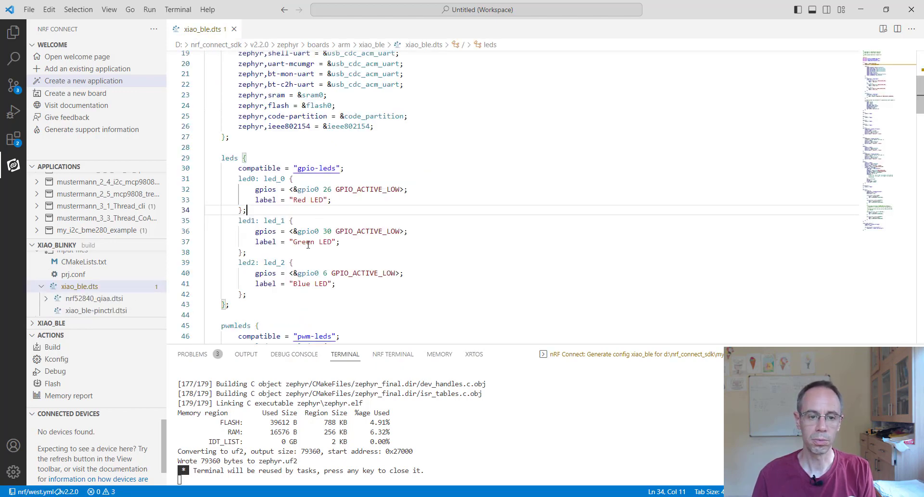
double_click(244, 220)
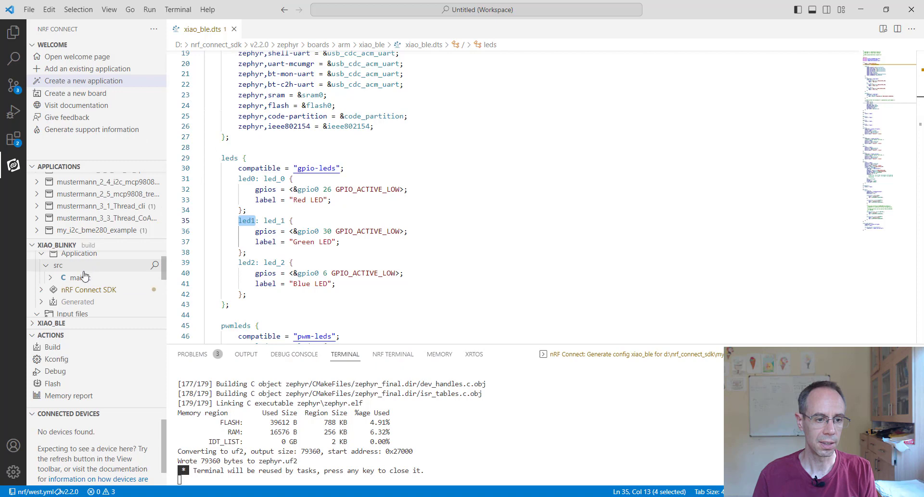
double_click(77, 277)
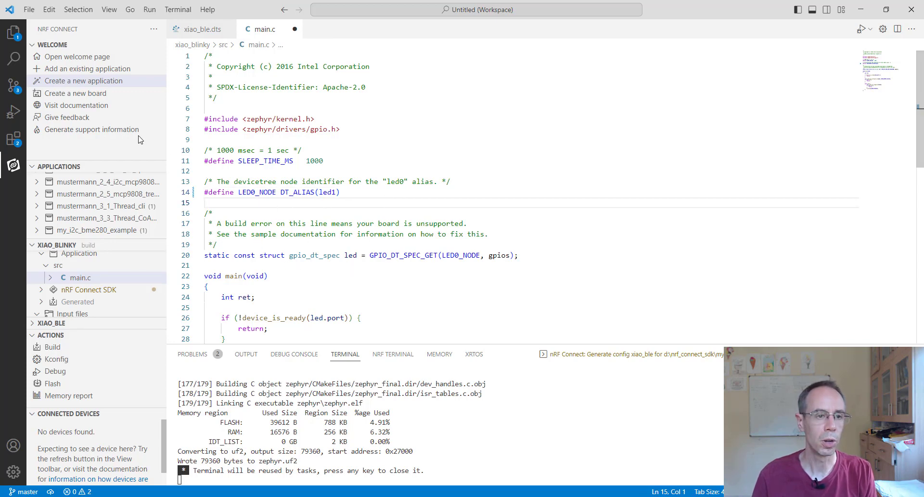
click(52, 346)
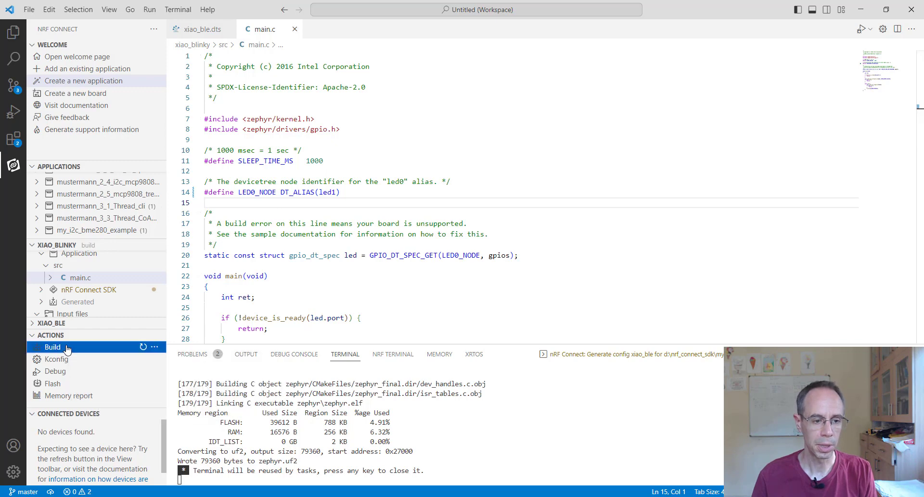
click(53, 347)
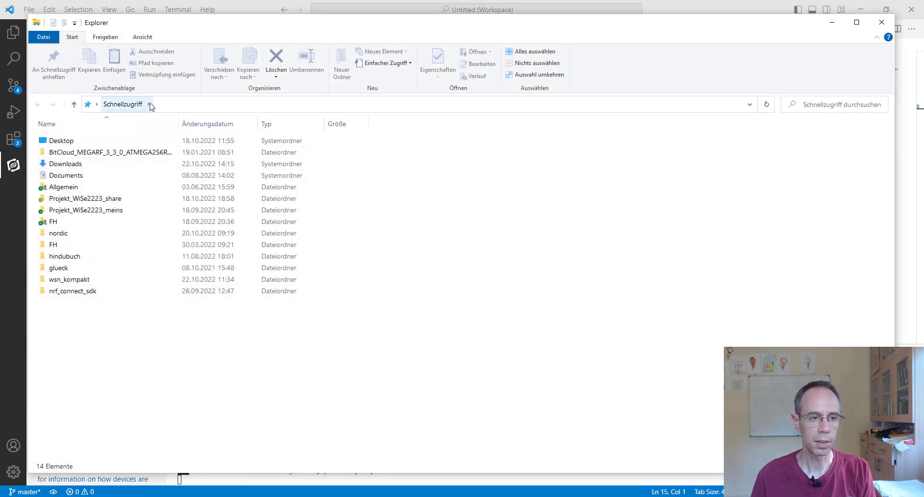
- Locate the rebuilt zephyr.uf2 under D:\nrf_connect_sdk build output, then open the XIAO-SENSE drive
text(D)
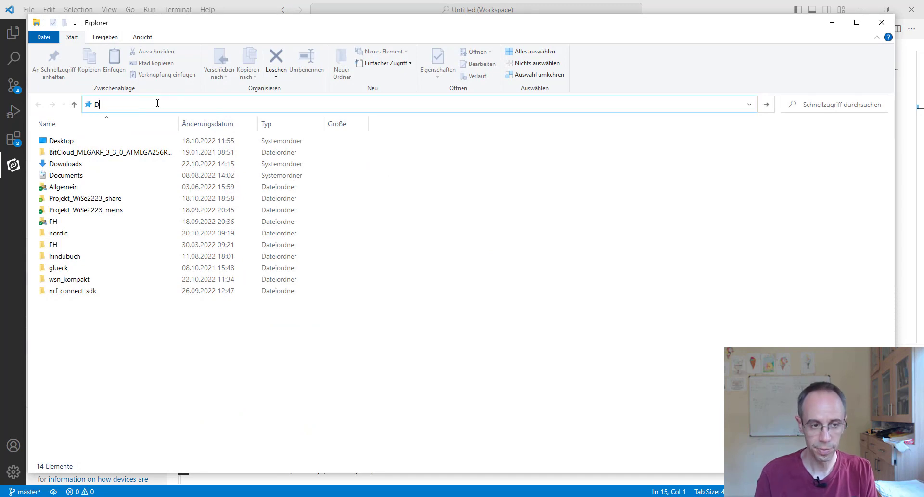
text(:\)
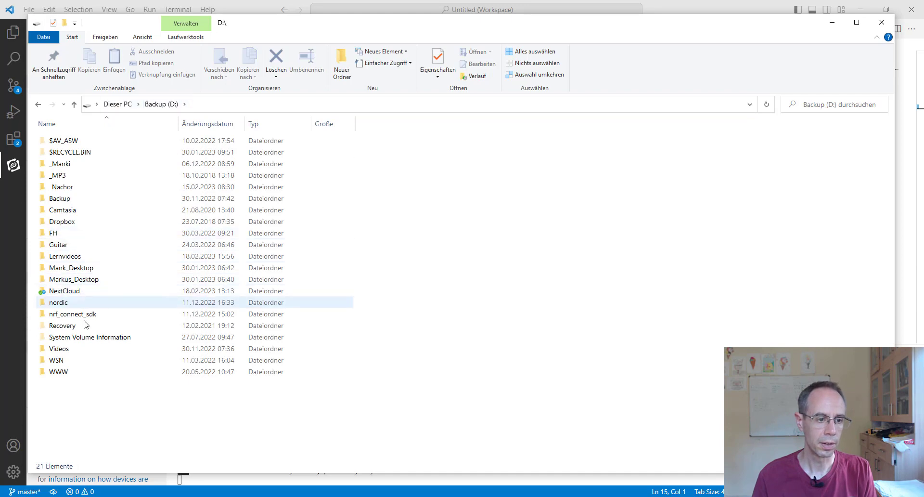
double_click(72, 313)
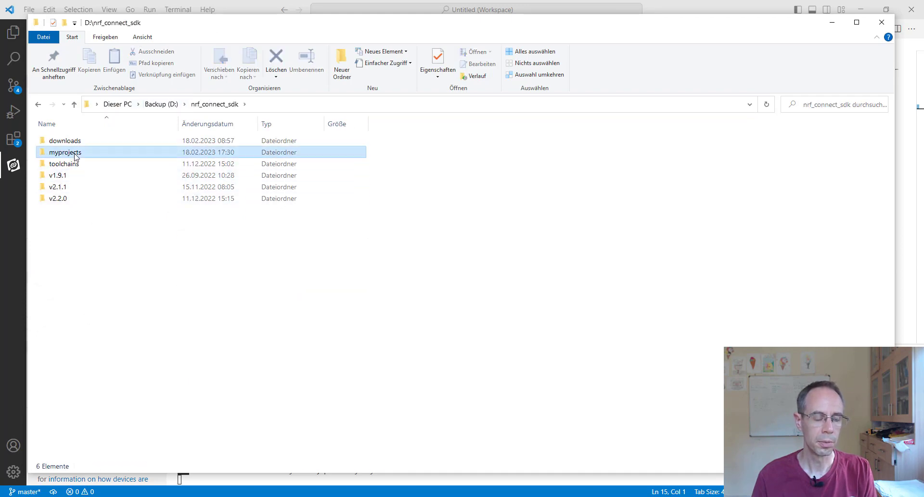
double_click(65, 152)
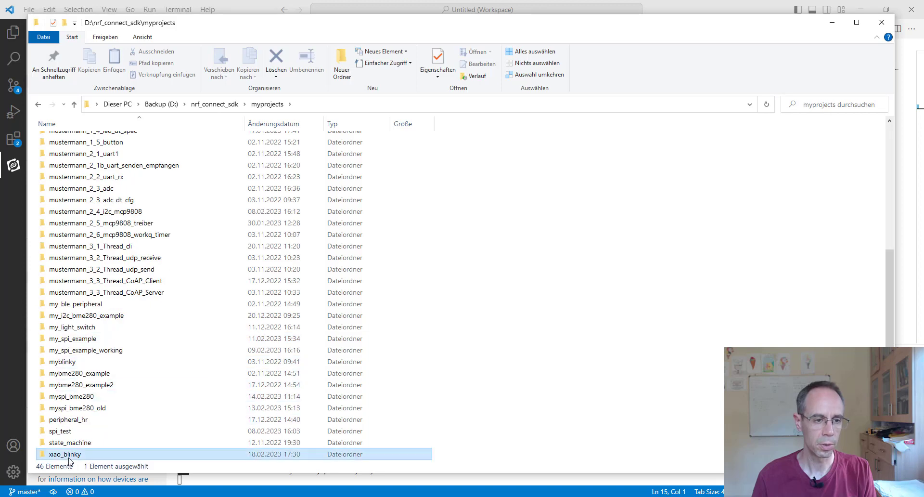
double_click(56, 454)
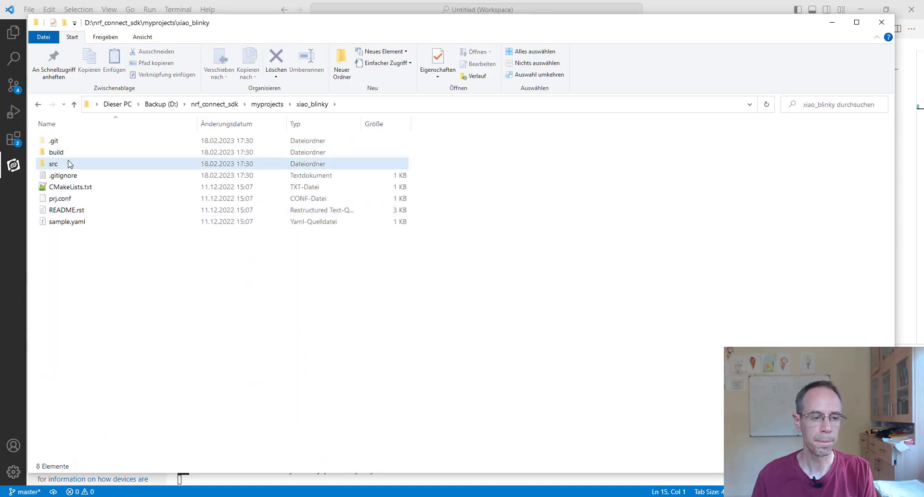
double_click(53, 163)
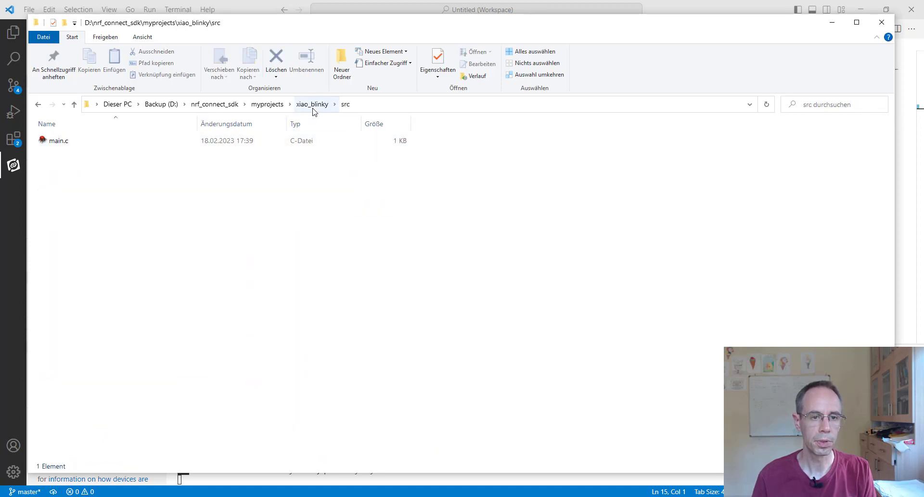
click(312, 104)
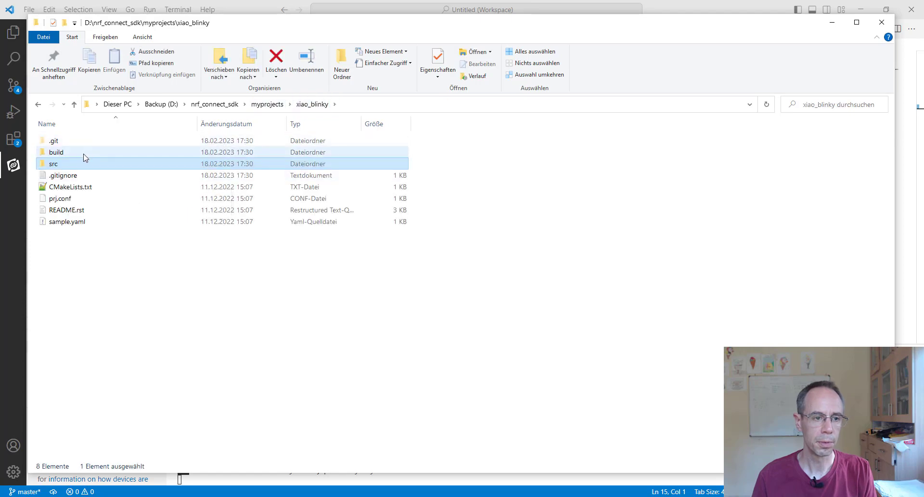
double_click(55, 152)
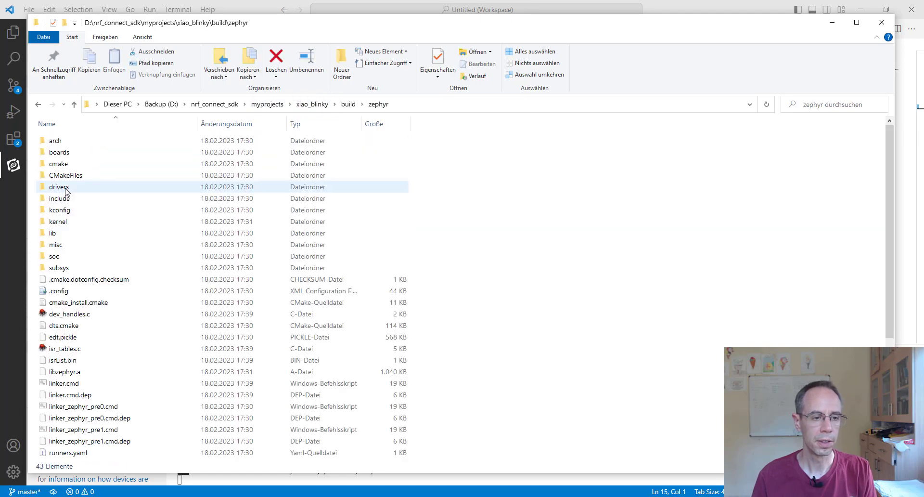
click(58, 396)
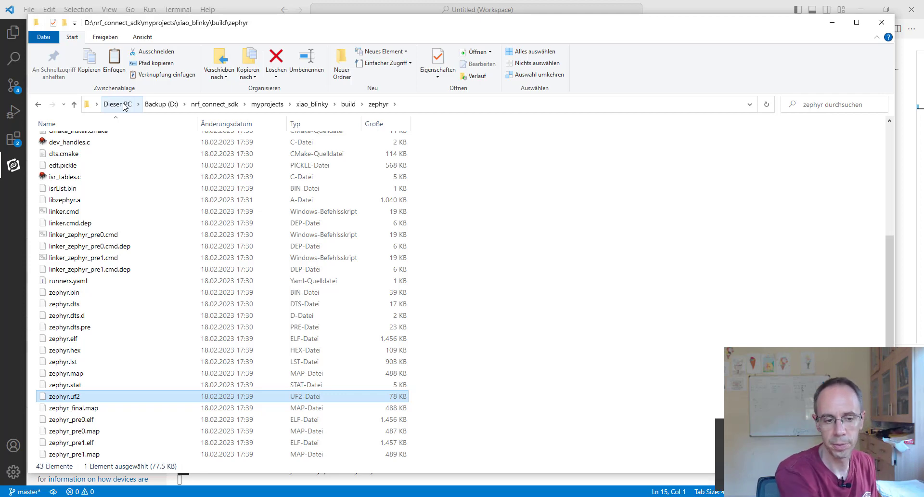
mouse_move(146, 108)
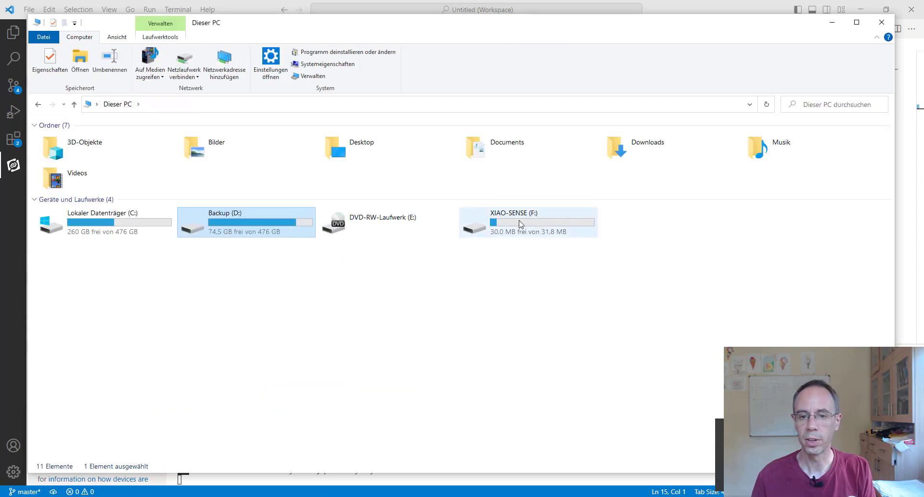
double_click(521, 222)
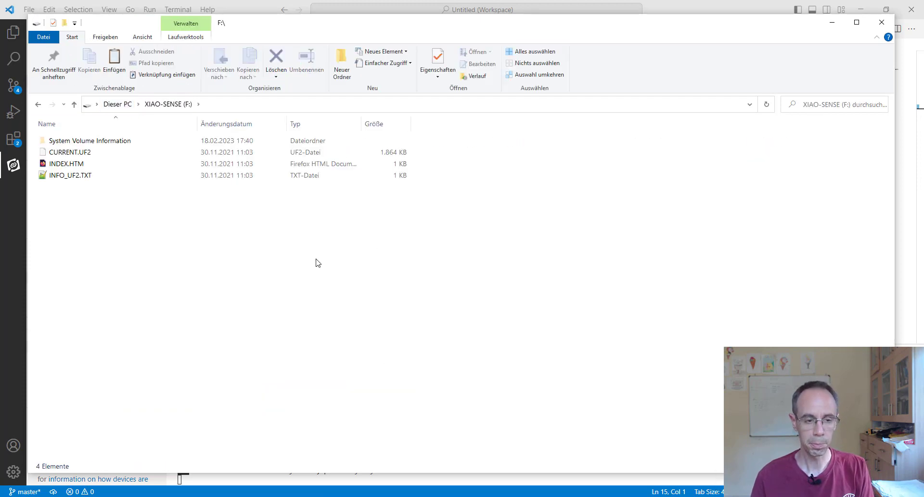